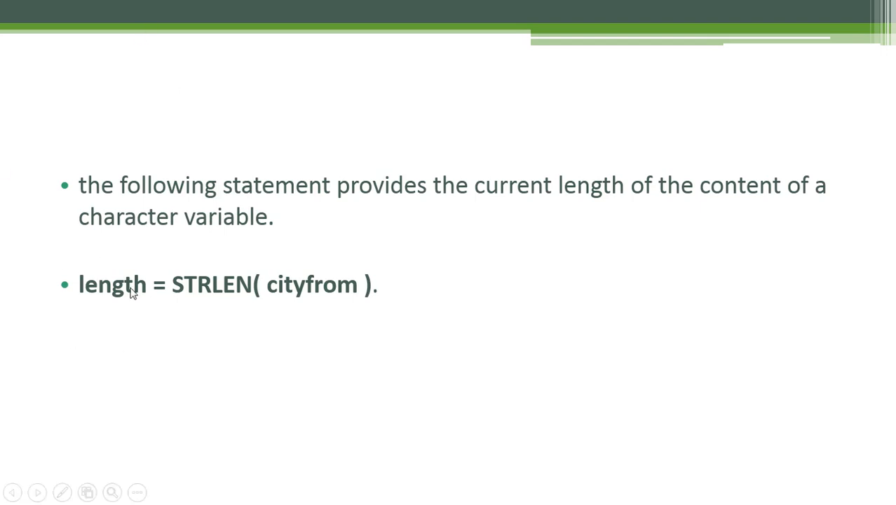
{"action": "mouse_move", "coordinate": [118, 266]}
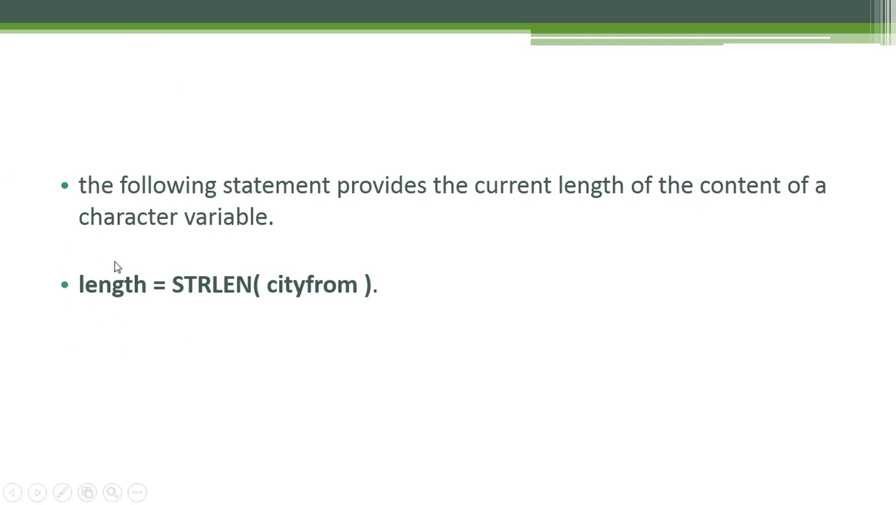
{"action": "mouse_move", "coordinate": [97, 322]}
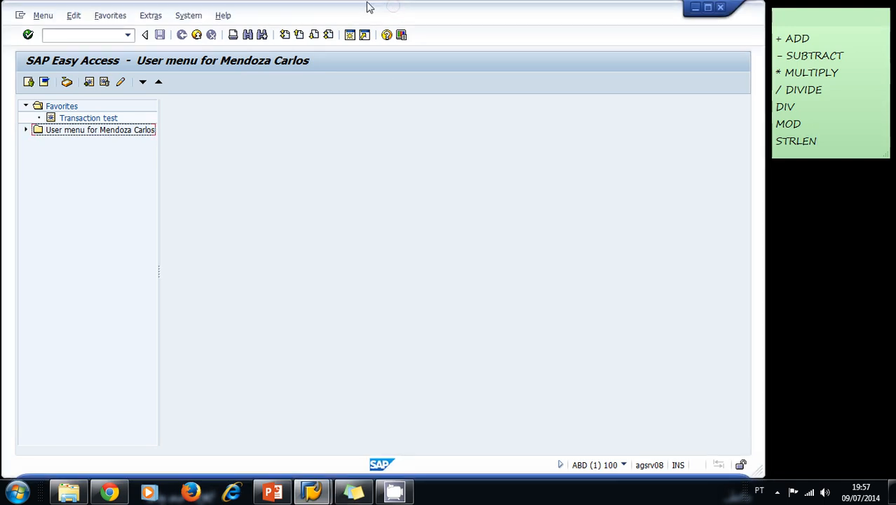
Step: Run transaction SE80 and display package ZABAP_COURSE in the Repository Browser
{"action": "type", "text": "se"}
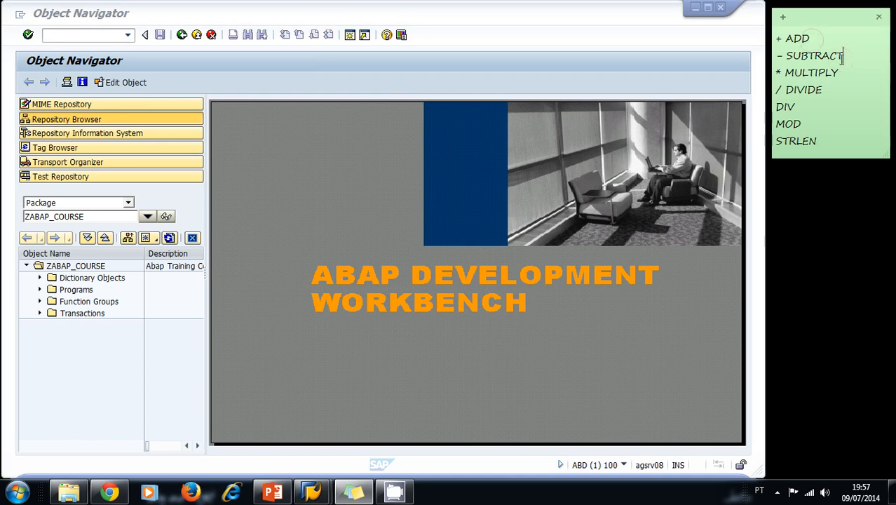
{"action": "mouse_move", "coordinate": [802, 109]}
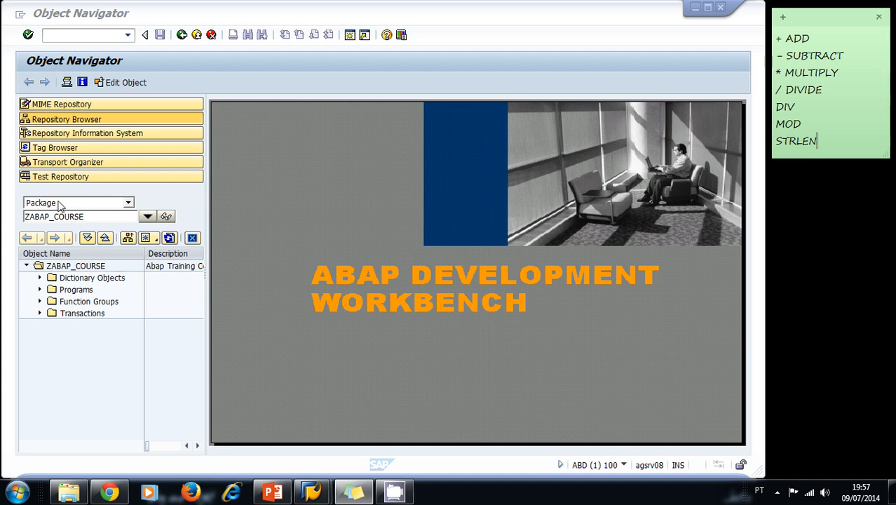
Step: Create a new program named ZCALCULATIONS under the package's Programs folder
{"action": "left_click", "coordinate": [75, 289]}
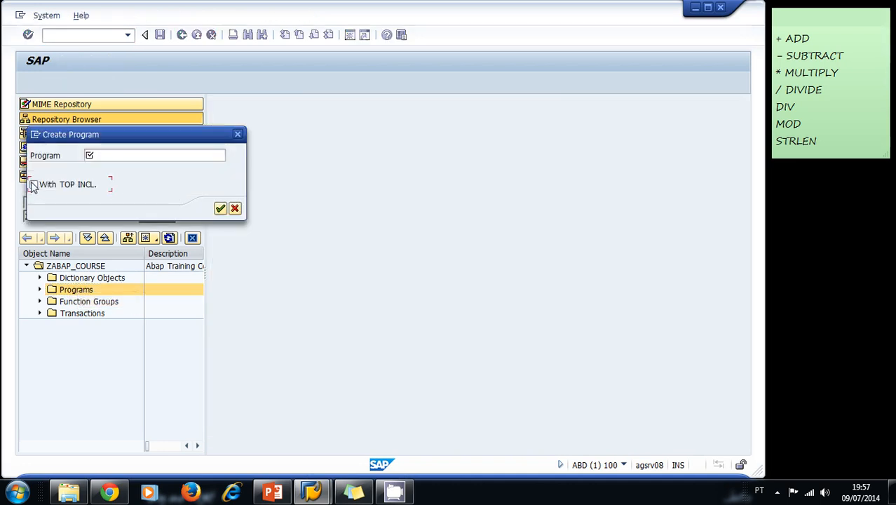
{"action": "type", "text": "ZC"}
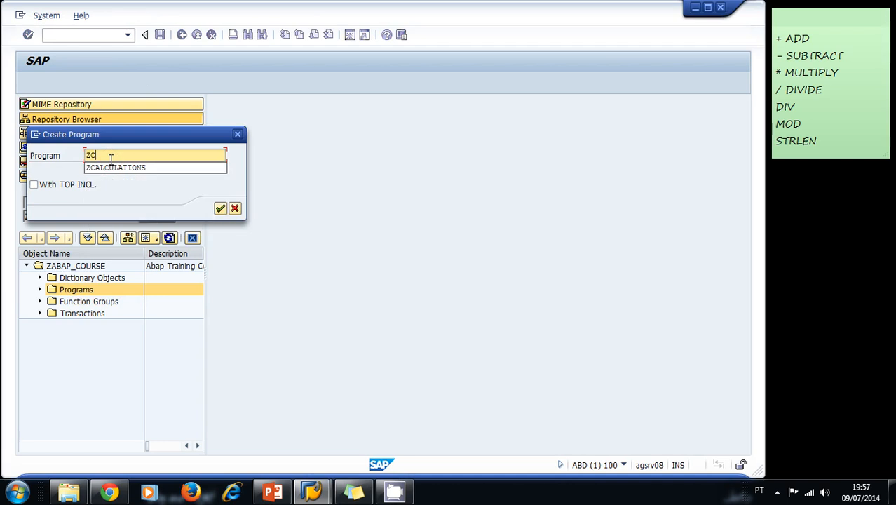
{"action": "type", "text": "A"}
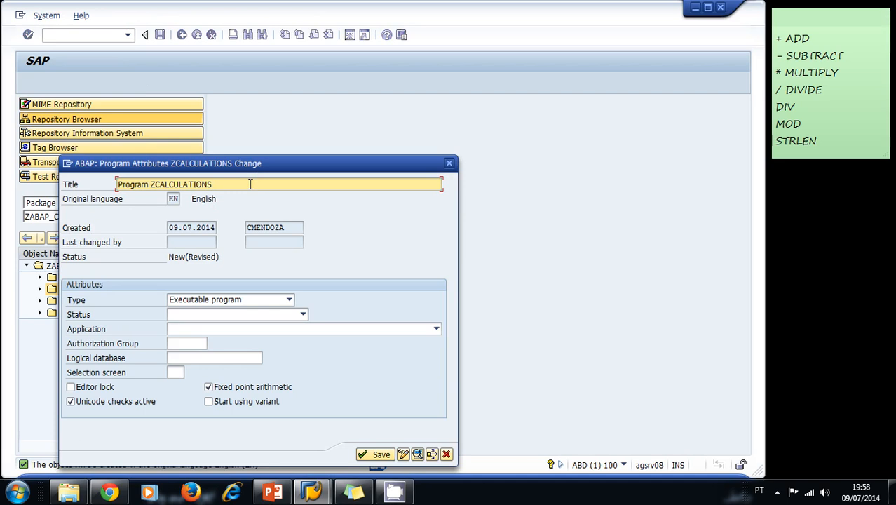
Step: Keep the type Executable program in the attributes and save, opening the ABAP Editor
{"action": "left_click", "coordinate": [289, 300]}
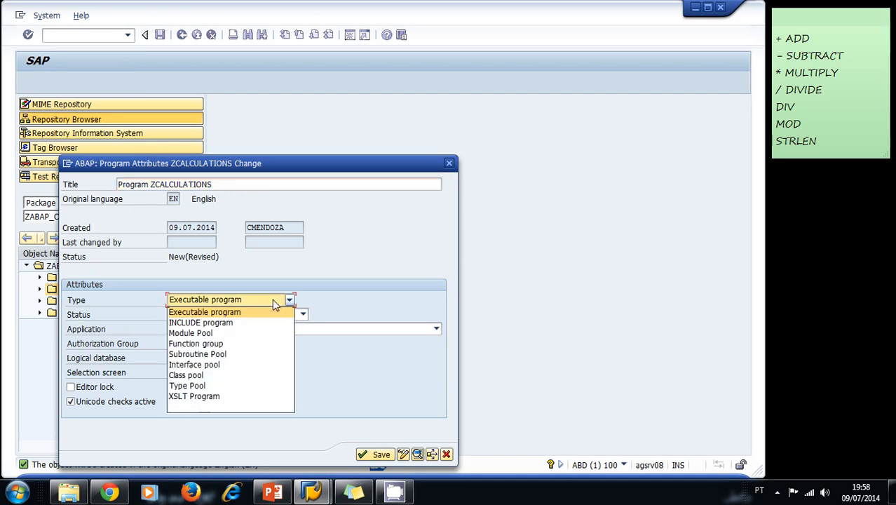
{"action": "left_click", "coordinate": [204, 311]}
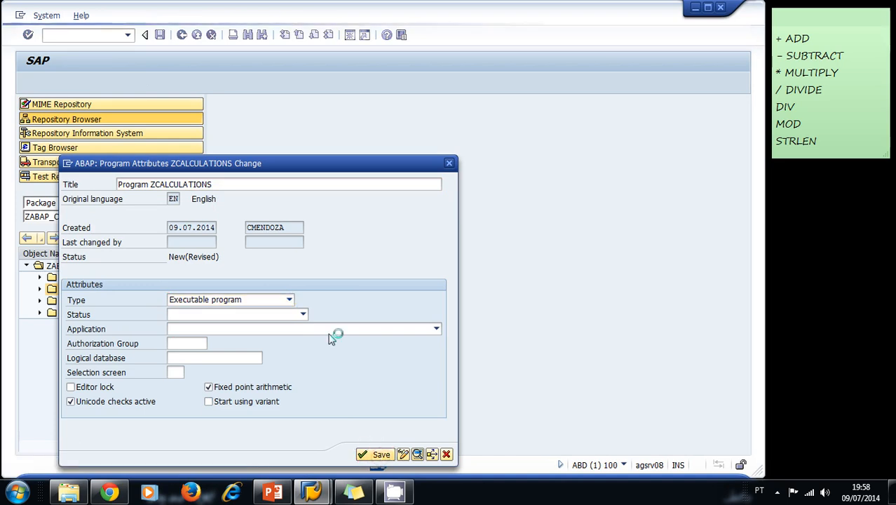
{"action": "left_click", "coordinate": [375, 454]}
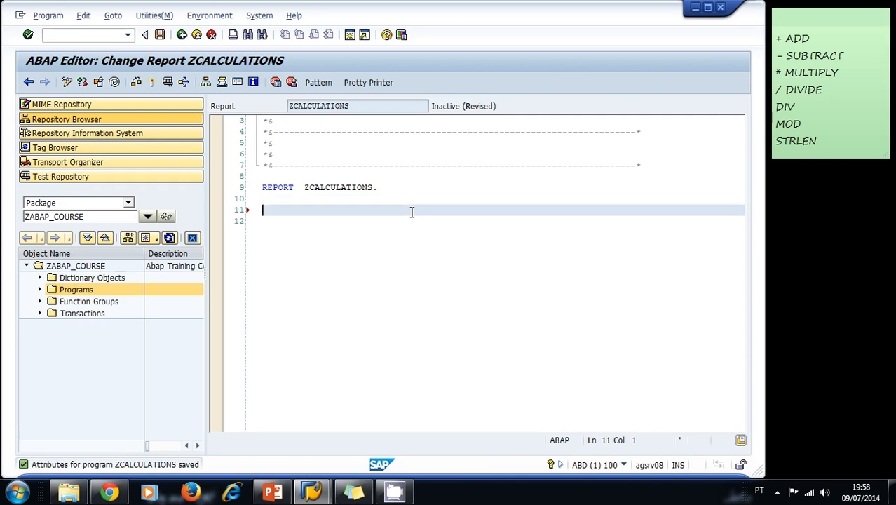
Step: Write DATA: lv1 TYPE i, lv2 TYPE i, result TYPE i. below the REPORT line
{"action": "type", "text": "DATA"}
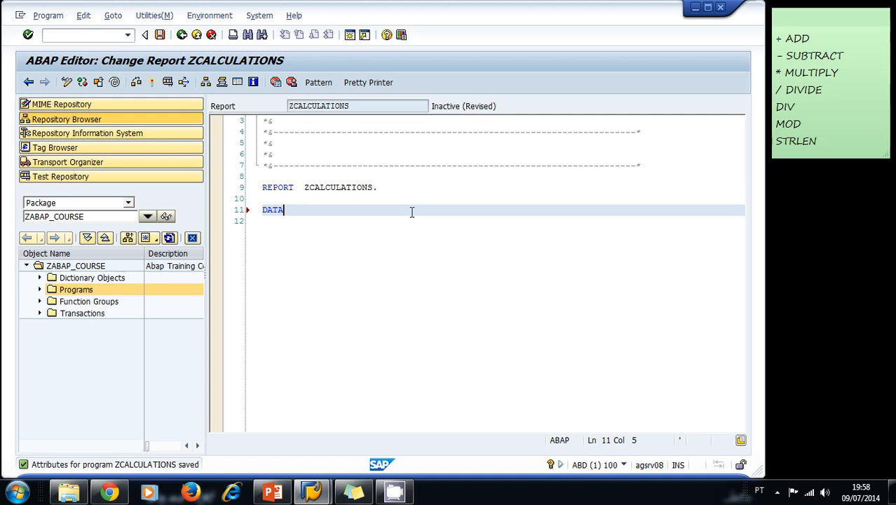
{"action": "type", "text": ":"}
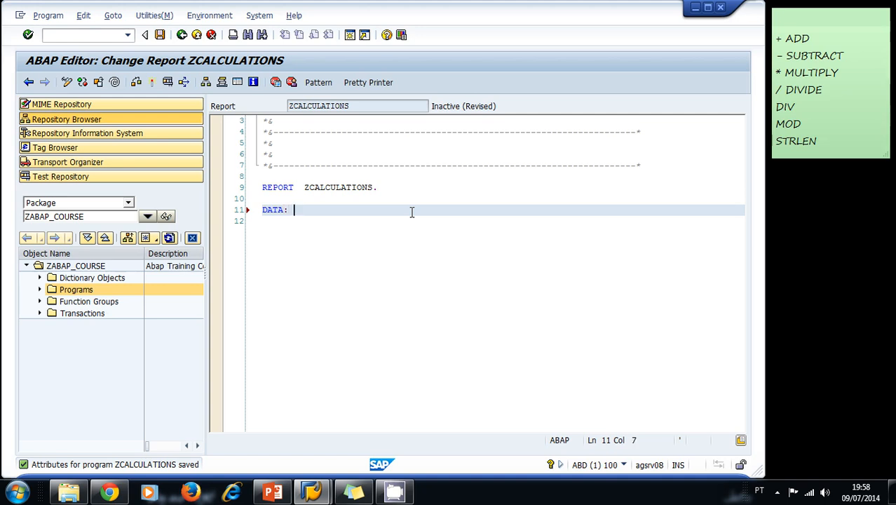
{"action": "type", "text": "lv1"}
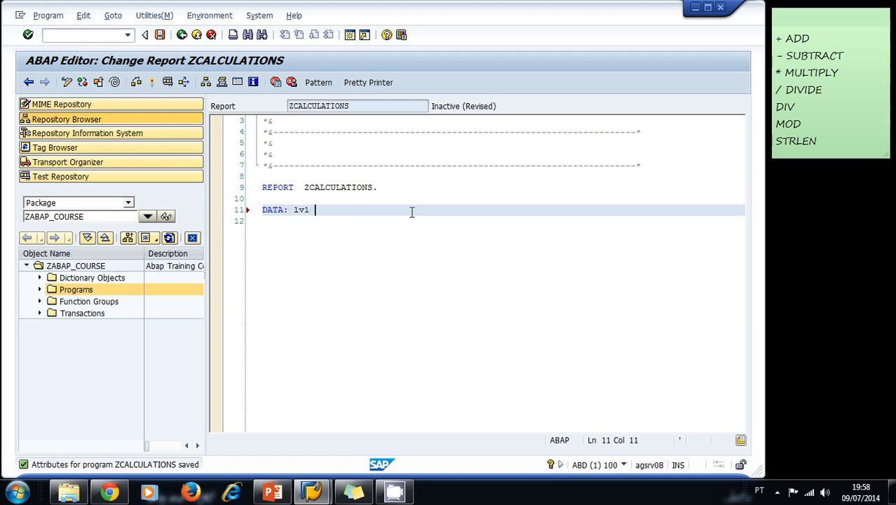
{"action": "type", "text": "type"}
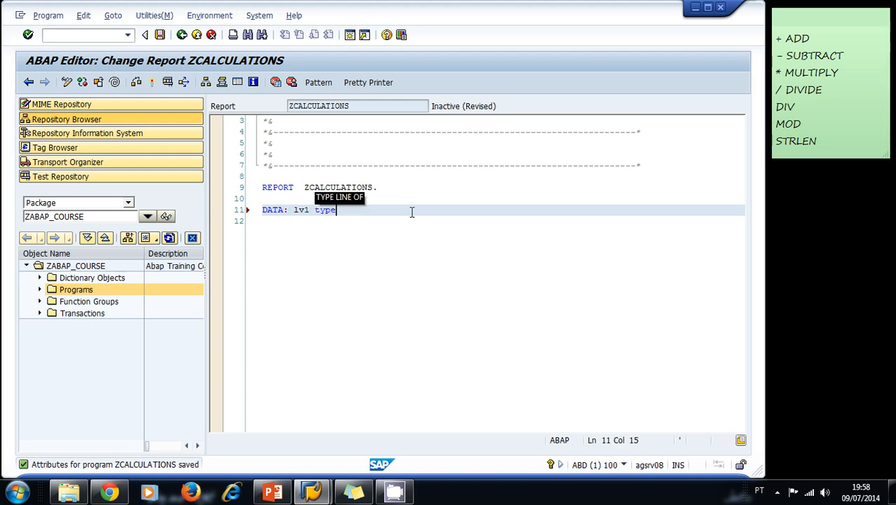
{"action": "type", "text": "i,"}
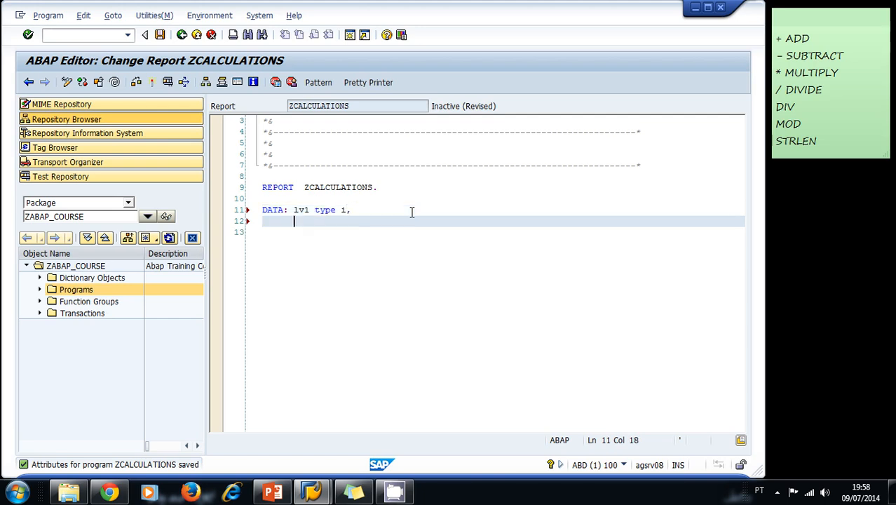
{"action": "type", "text": "lv2"}
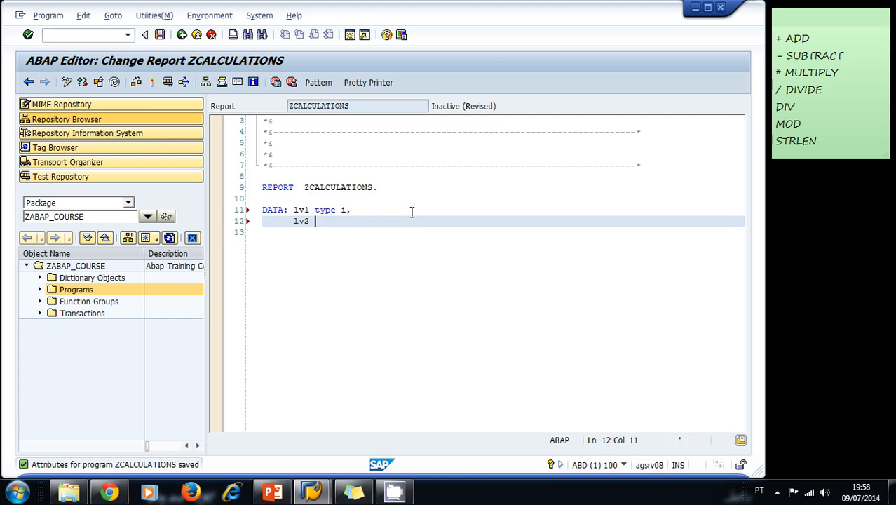
{"action": "type", "text": "TYPE i,"}
{"action": "left_click", "coordinate": [502, 233]}
{"action": "type", "text": "resu"}
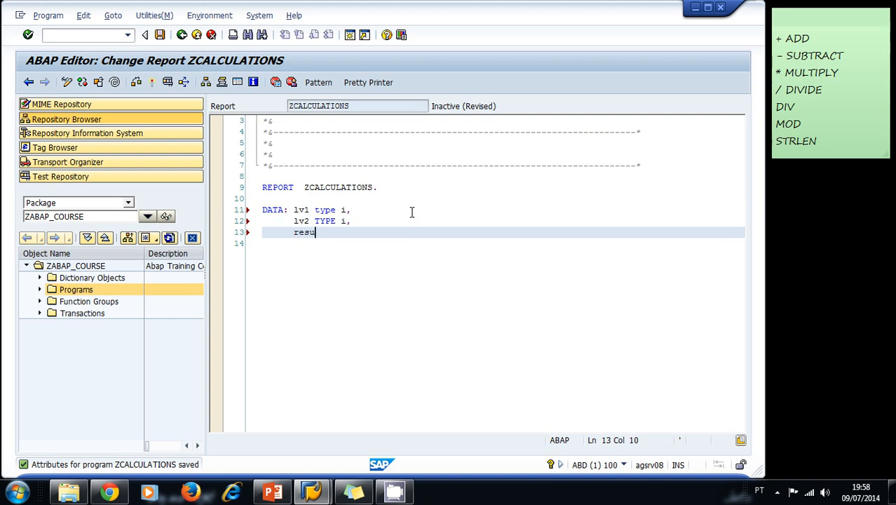
{"action": "type", "text": "lt TYPE"}
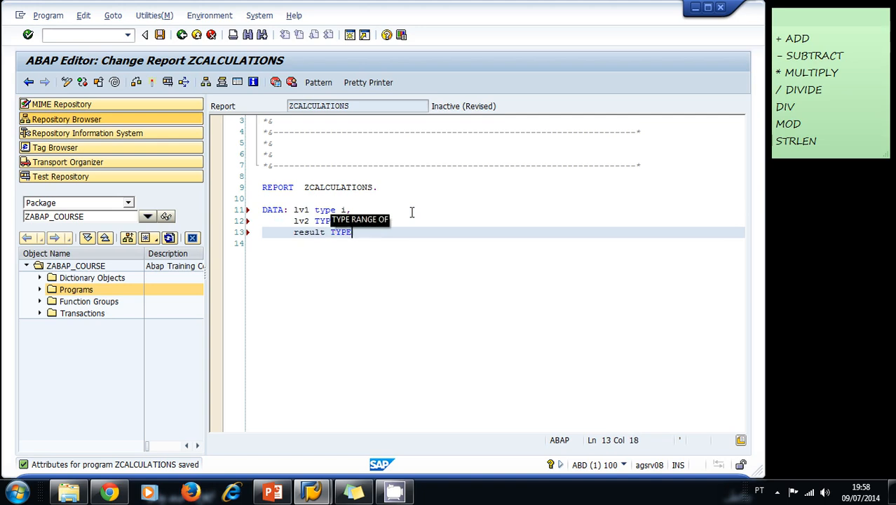
{"action": "type", "text": "i"}
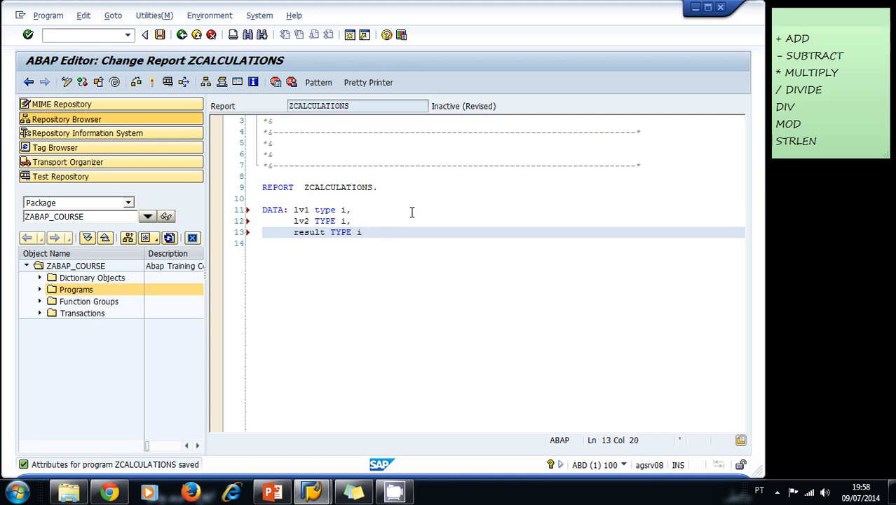
{"action": "type", "text": "."}
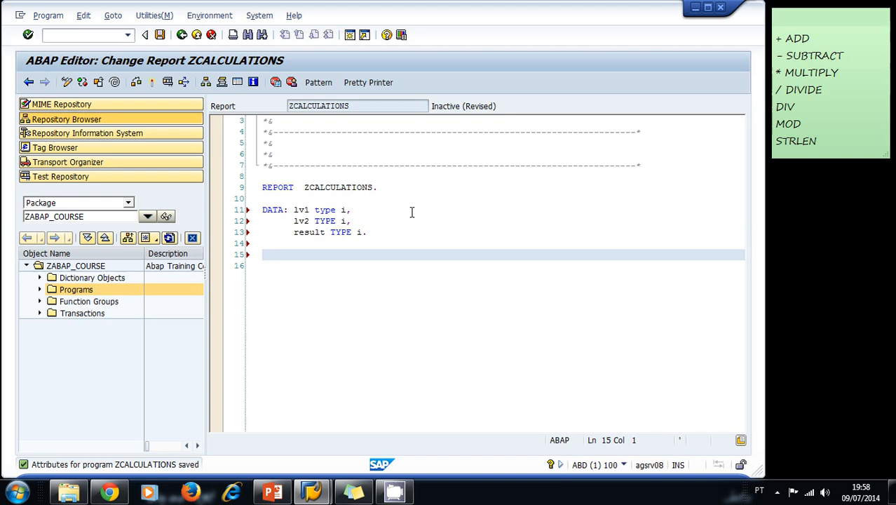
Step: Add the calculation line result = lv1 + lv2
{"action": "type", "text": "result"}
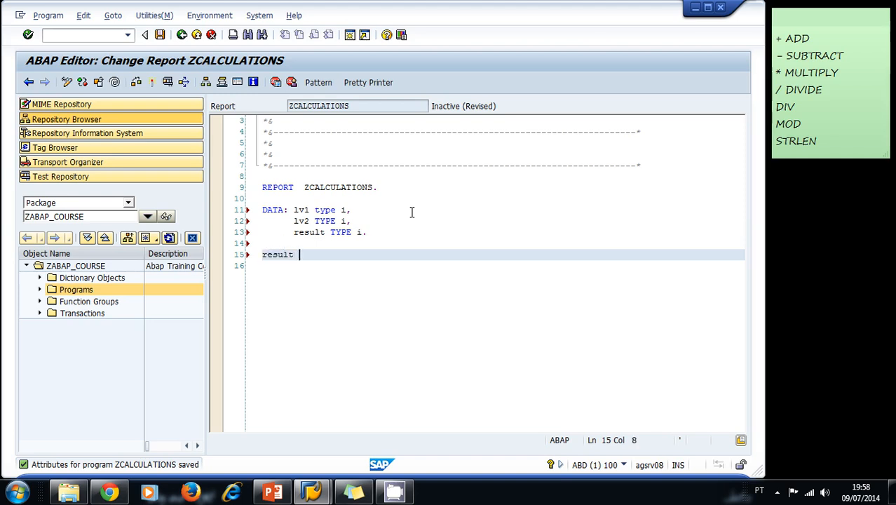
{"action": "type", "text": "= lv"}
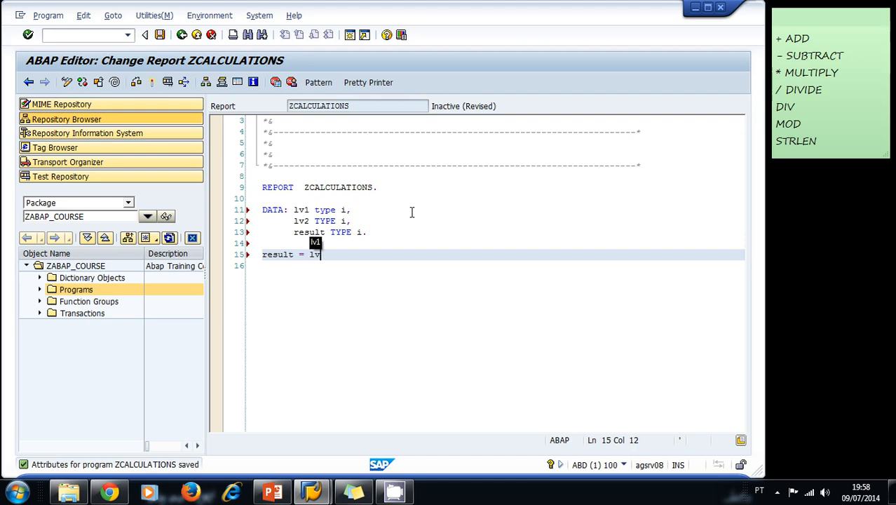
{"action": "type", "text": "1"}
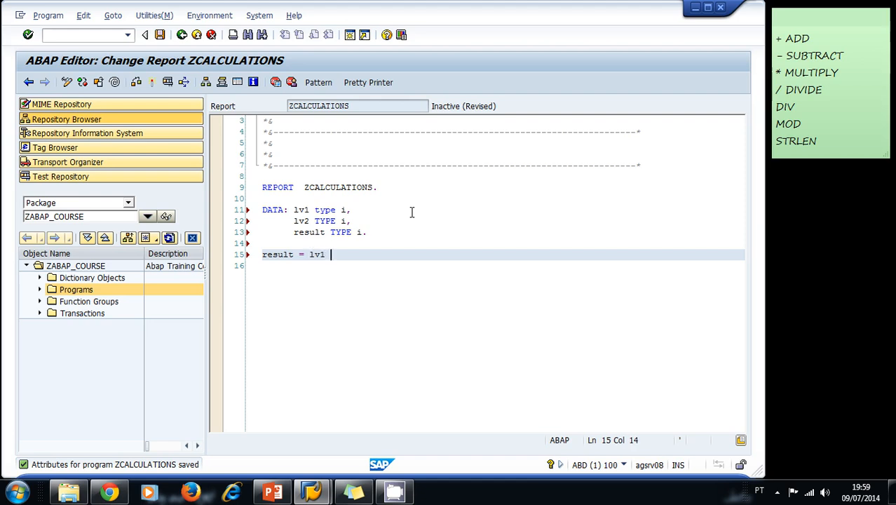
{"action": "type", "text": "+ lv2."}
{"action": "left_click", "coordinate": [502, 265]}
{"action": "type", "text": "WRITE"}
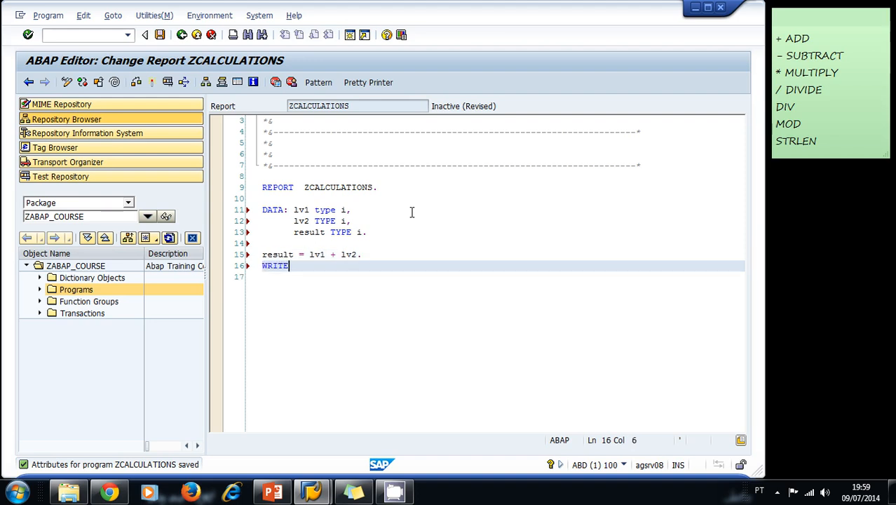
Step: Add WRITE: 'result:' , result. to output the sum
{"action": "type", "text": ":"}
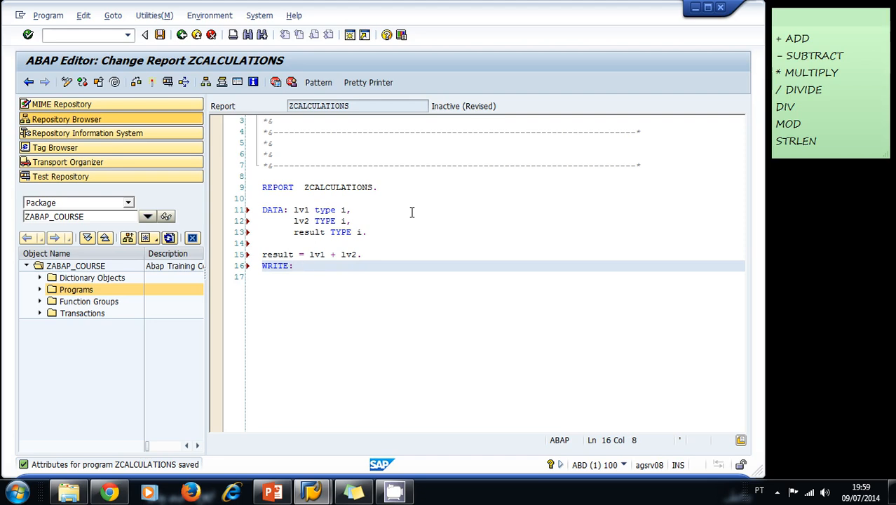
{"action": "type", "text": "'res'"}
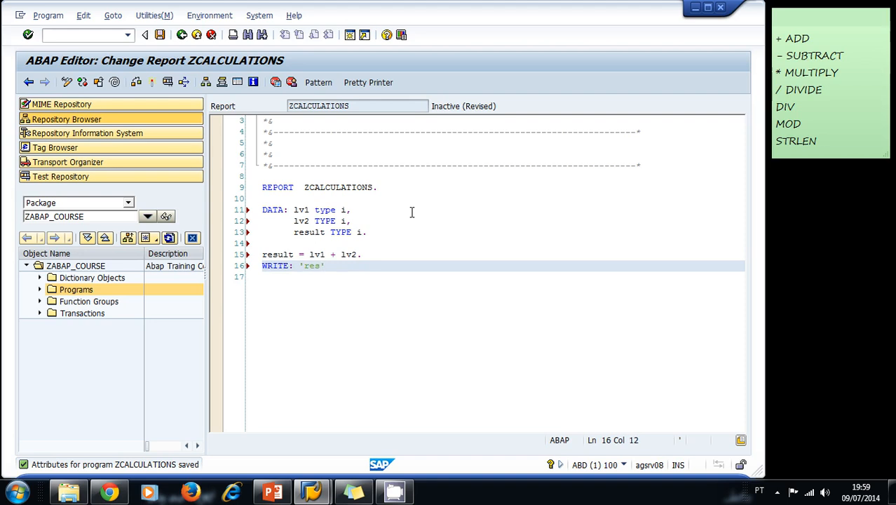
{"action": "type", "text": "ult:"}
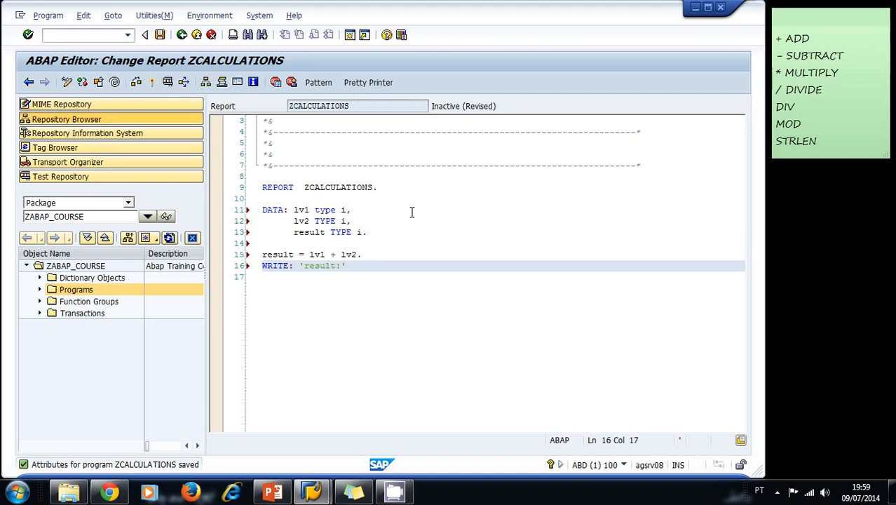
{"action": "type", "text": ", result."}
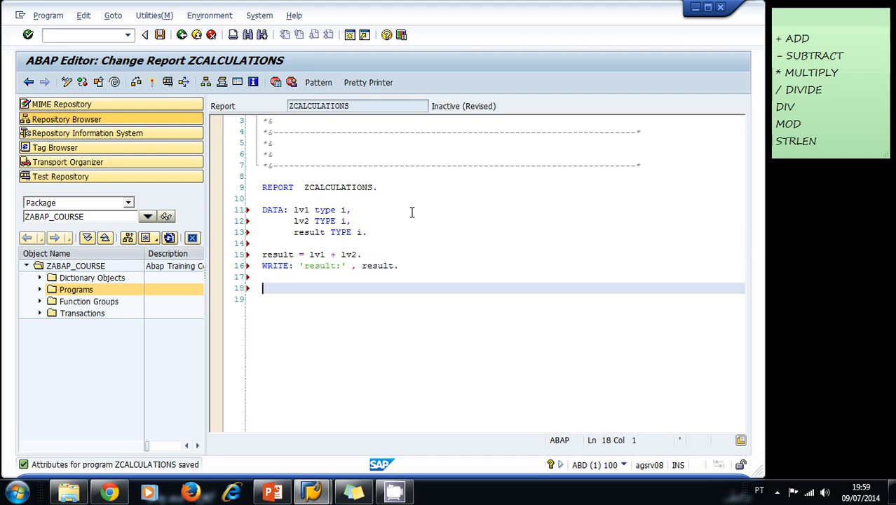
{"action": "type", "text": "a"}
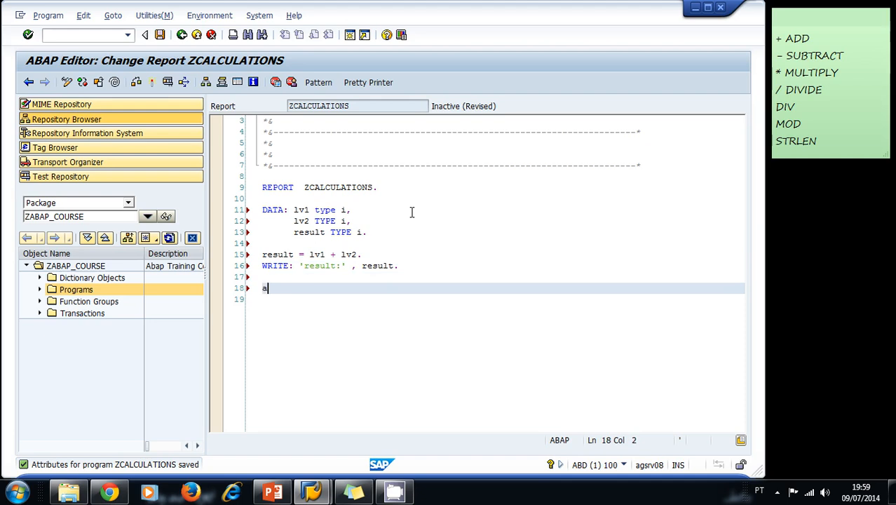
Step: Add the statement ADD lv1 TO lv2
{"action": "type", "text": "DD"}
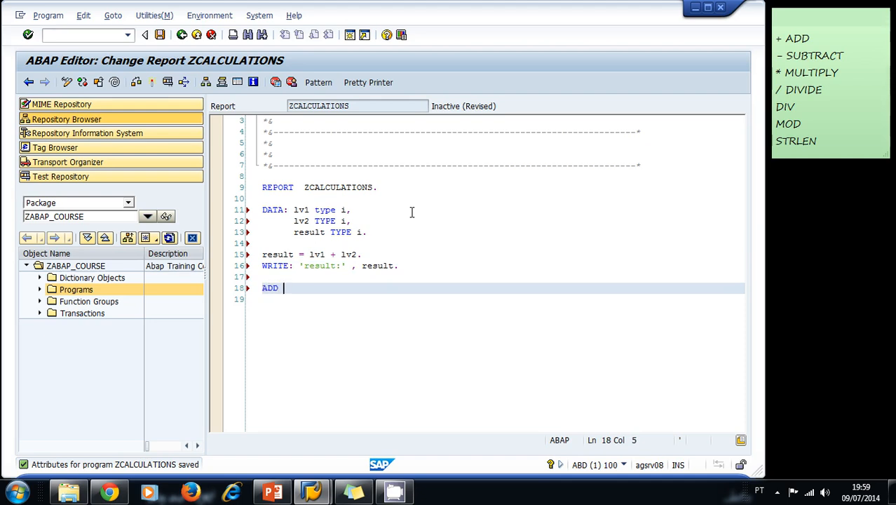
{"action": "type", "text": "lv1 t"}
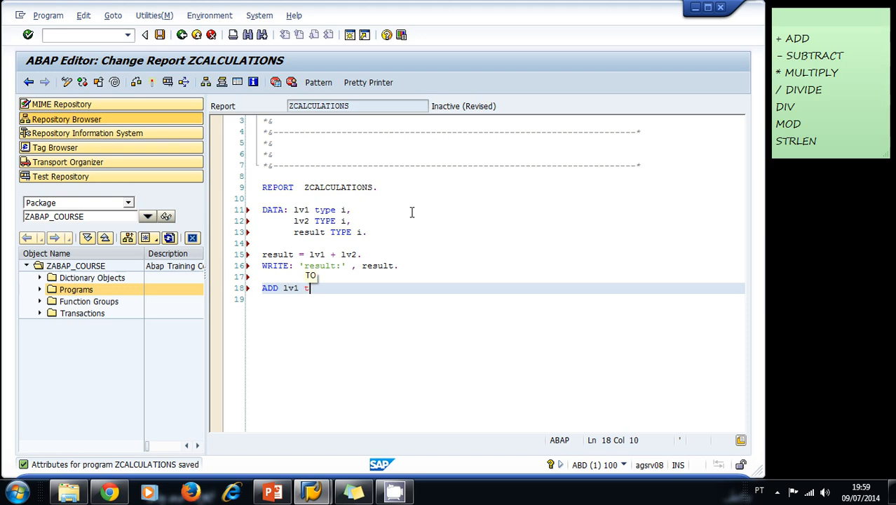
{"action": "type", "text": "o"}
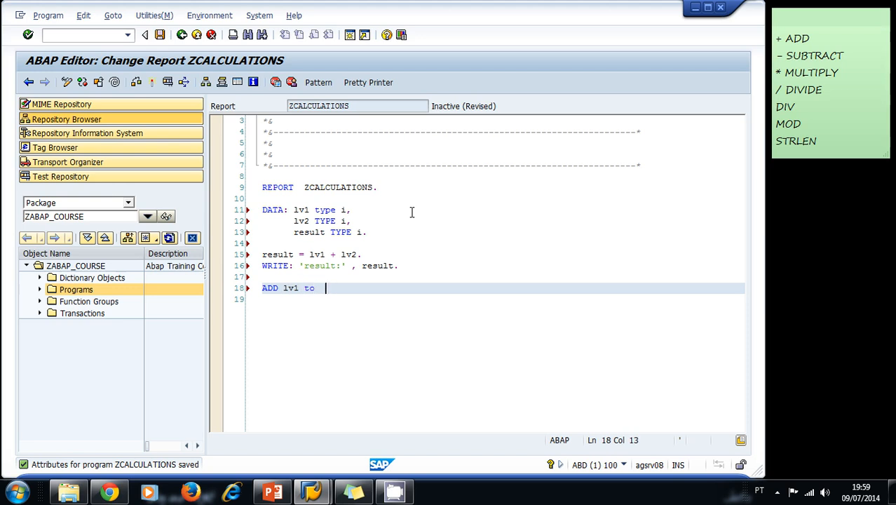
{"action": "type", "text": "lv2."}
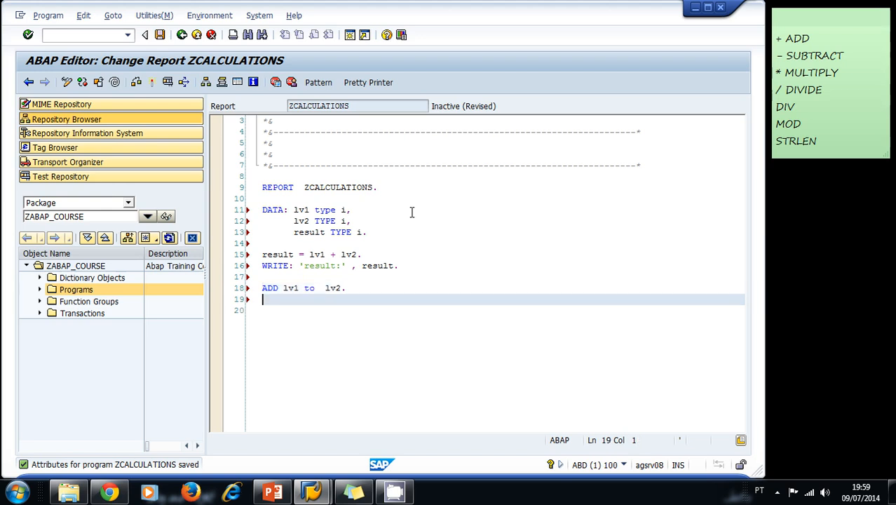
Step: Start a WRITE statement with the label 'result of addition!'
{"action": "type", "text": "wr"}
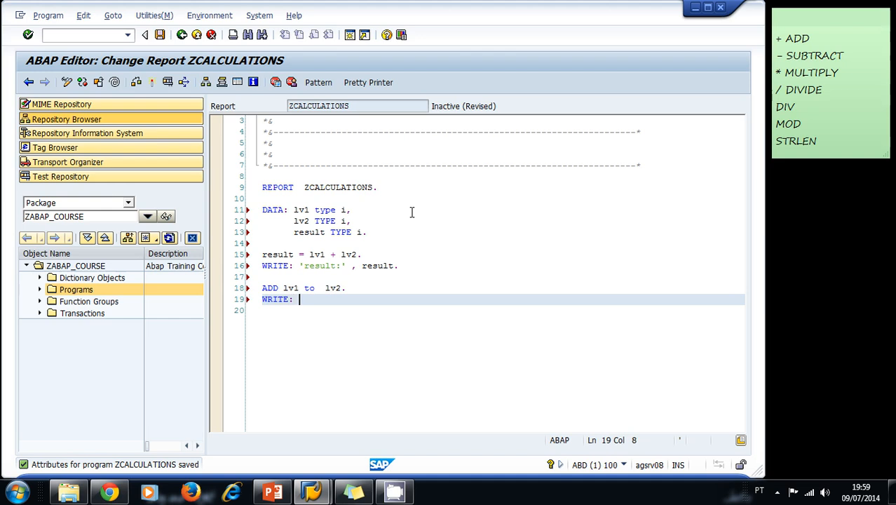
{"action": "type", "text": "''"}
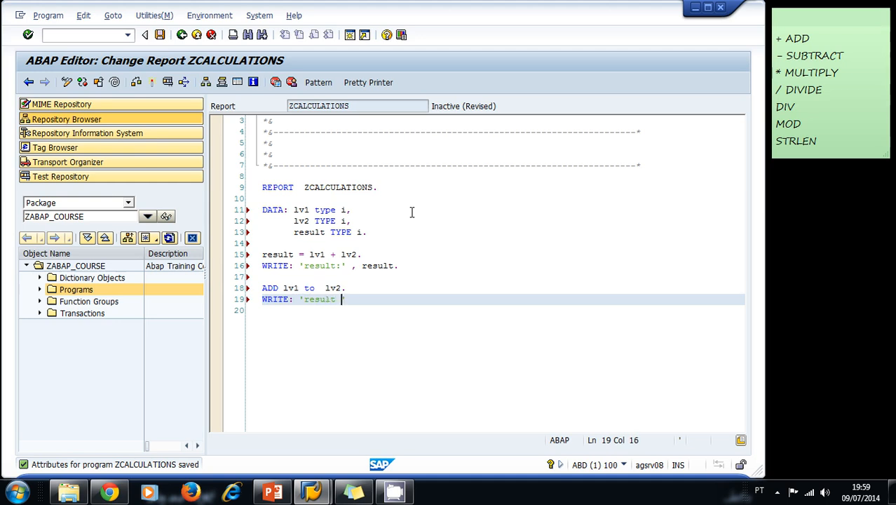
{"action": "type", "text": "cd ad"}
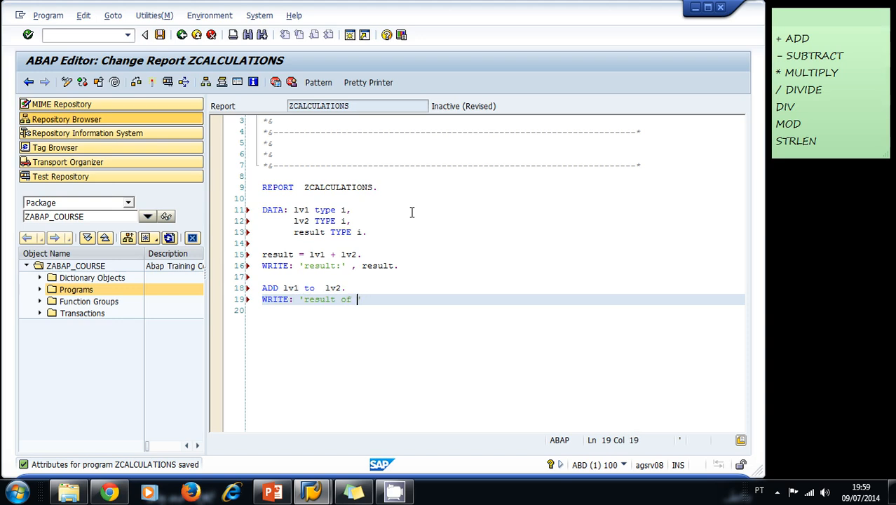
{"action": "type", "text": "addition'"}
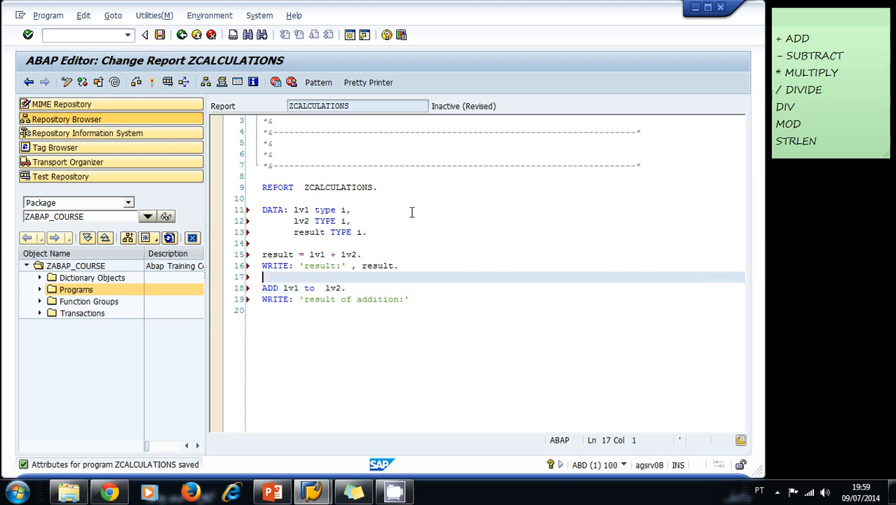
Step: Copy ', result.' from the first output into the new WRITE and add empty lines below it
{"action": "double_click", "coordinate": [323, 266]}
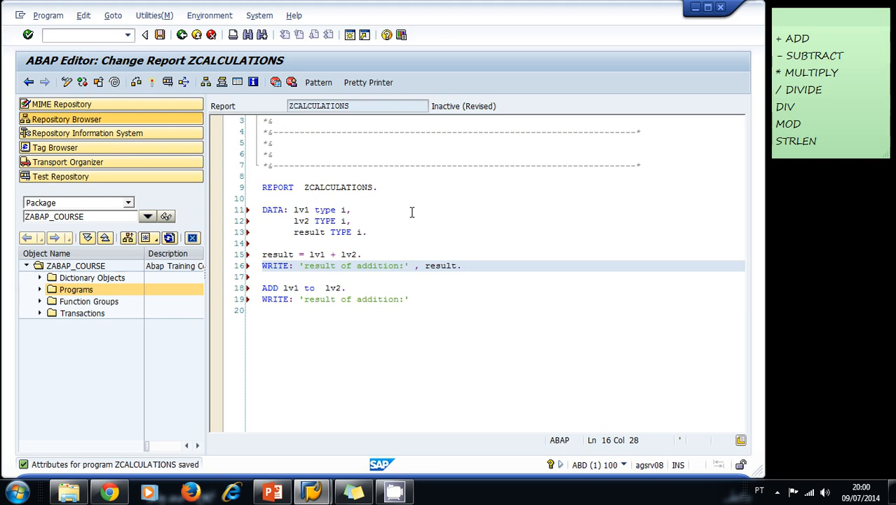
{"action": "left_click", "coordinate": [460, 265]}
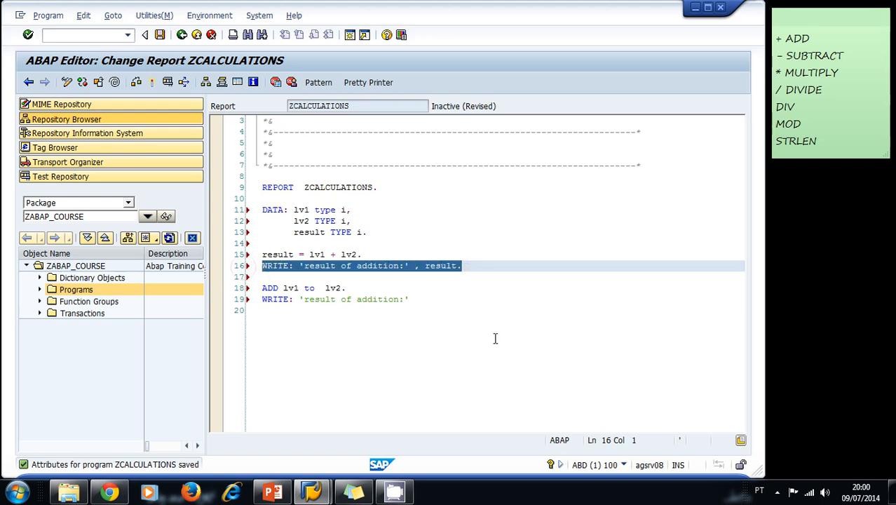
{"action": "left_click", "coordinate": [415, 300]}
{"action": "type", "text": " , result"}
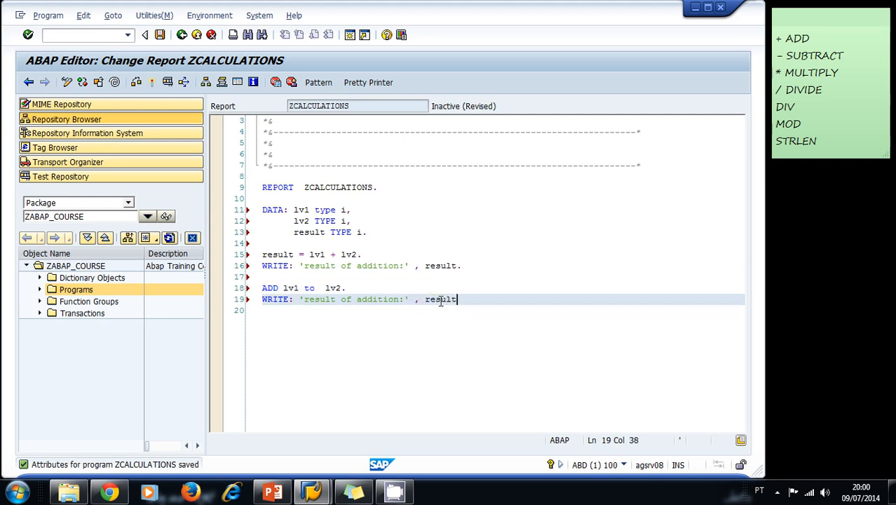
{"action": "type", "text": "."}
{"action": "key", "text": "Enter"}
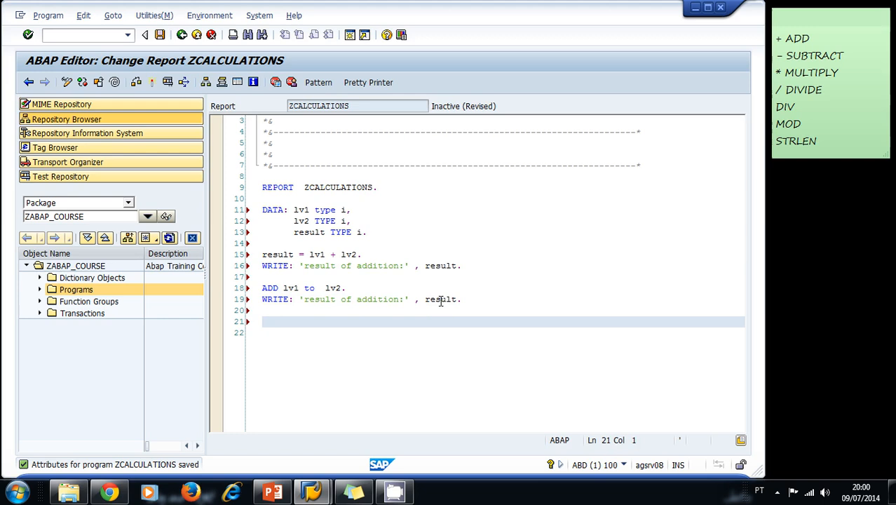
Step: Add the statement SUBTRACT lv2 FROM lv1
{"action": "type", "text": "SUBTRACT"}
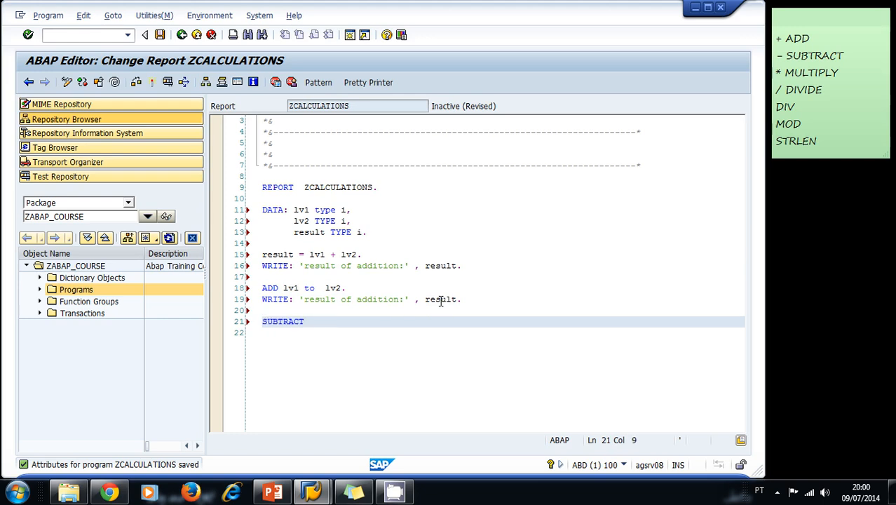
{"action": "type", "text": "lv"}
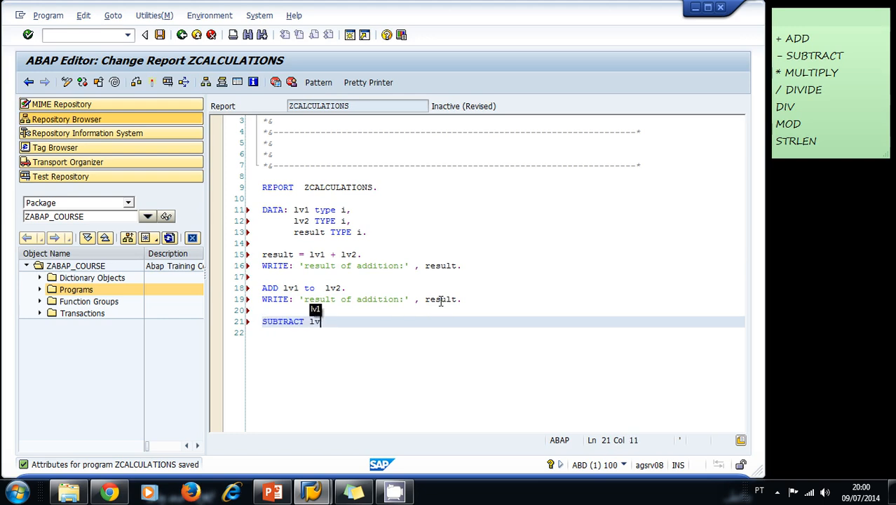
{"action": "type", "text": "_2"}
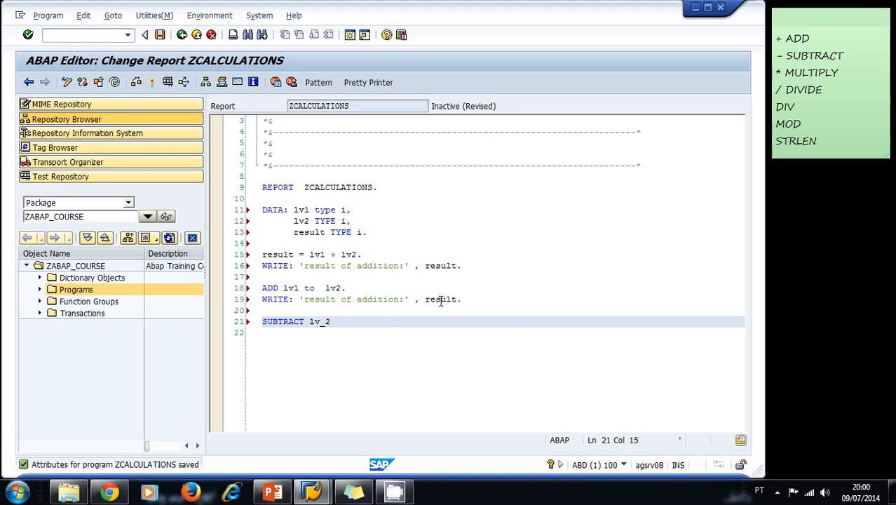
{"action": "type", "text": "FROM"}
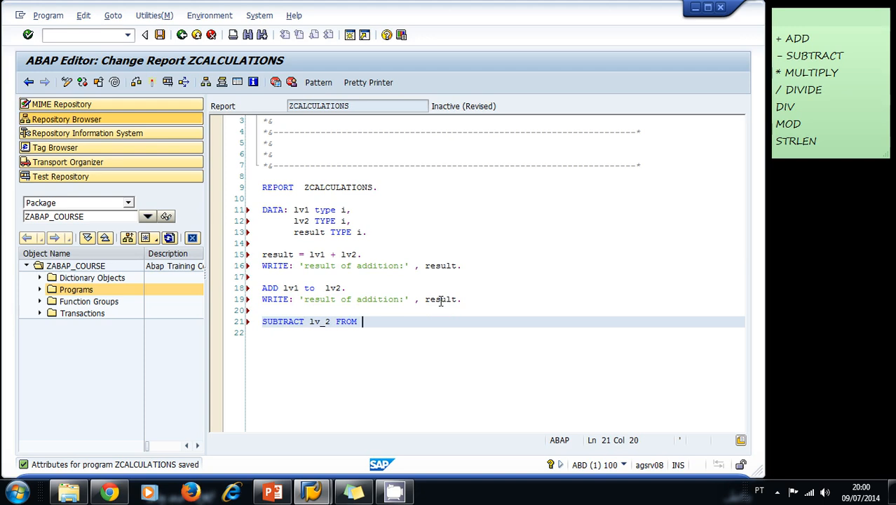
{"action": "type", "text": "lv"}
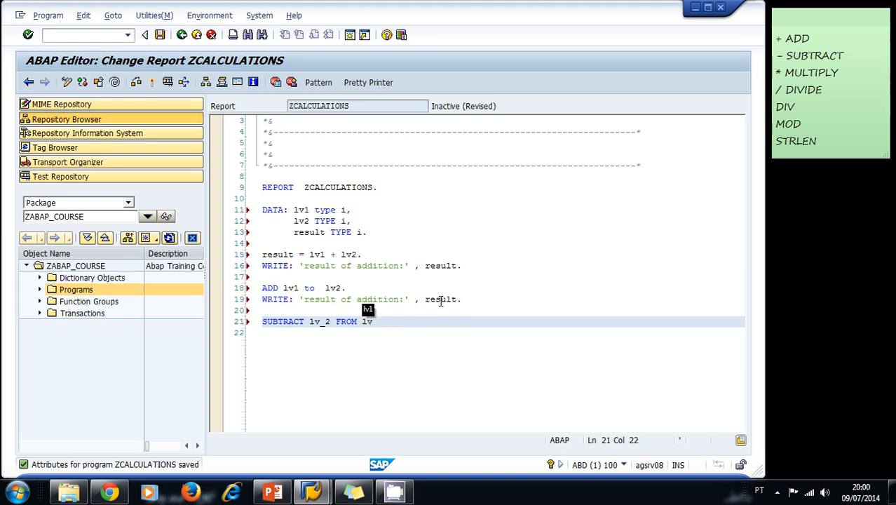
{"action": "type", "text": "1."}
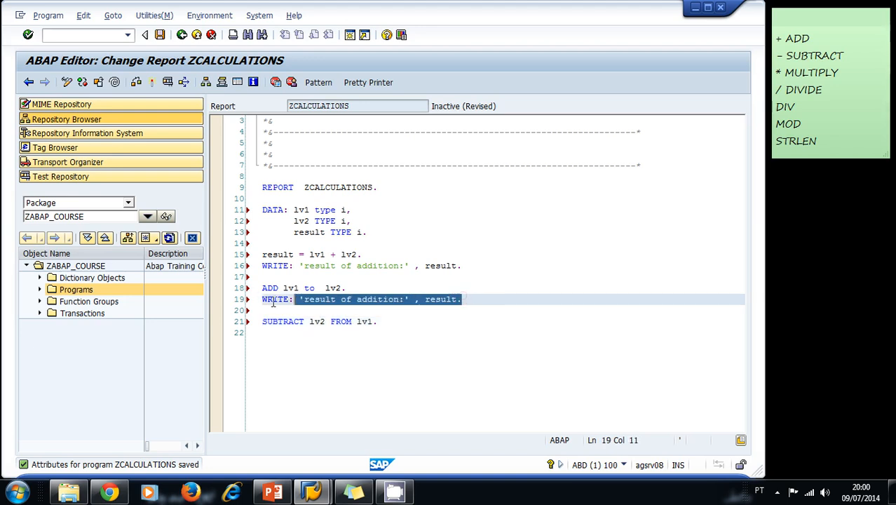
Step: Paste the WRITE line after SUBTRACT and change its label to 'result of subtraction:'
{"action": "left_click", "coordinate": [379, 321]}
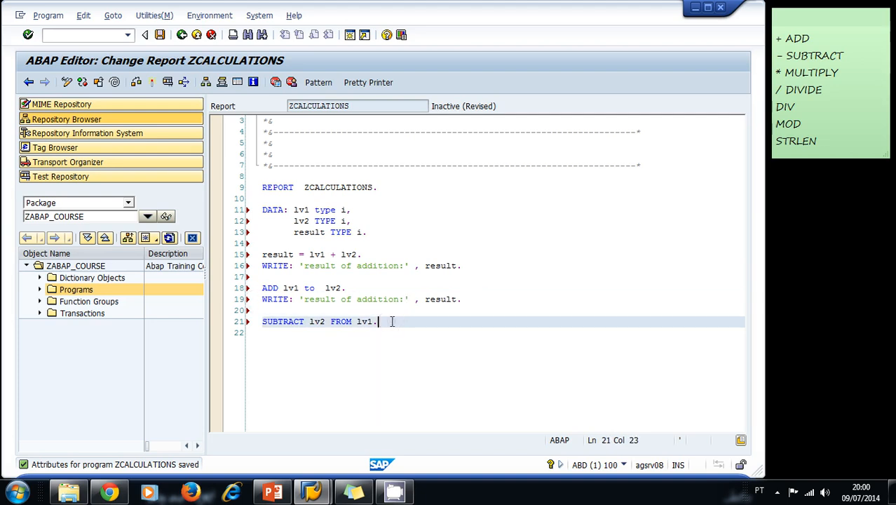
{"action": "type", "text": "WRITE: 'result of addition:' , result."}
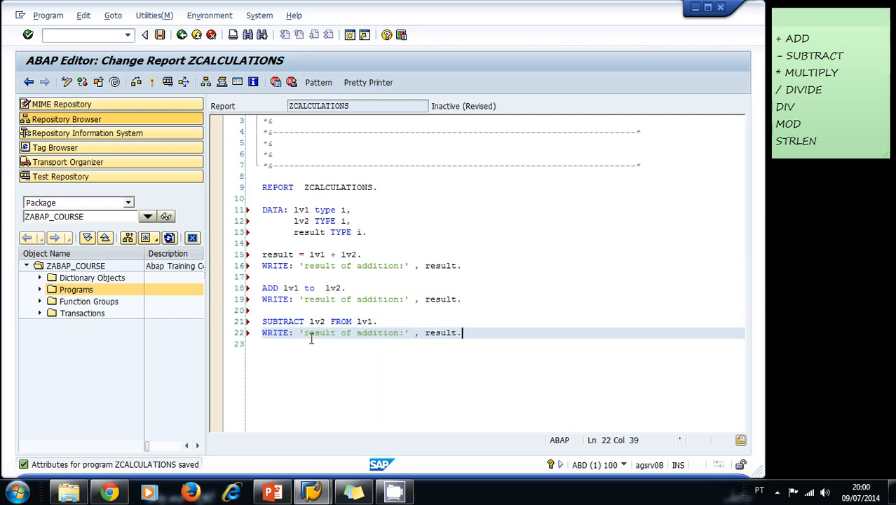
{"action": "double_click", "coordinate": [377, 333]}
{"action": "type", "text": "subtrac"}
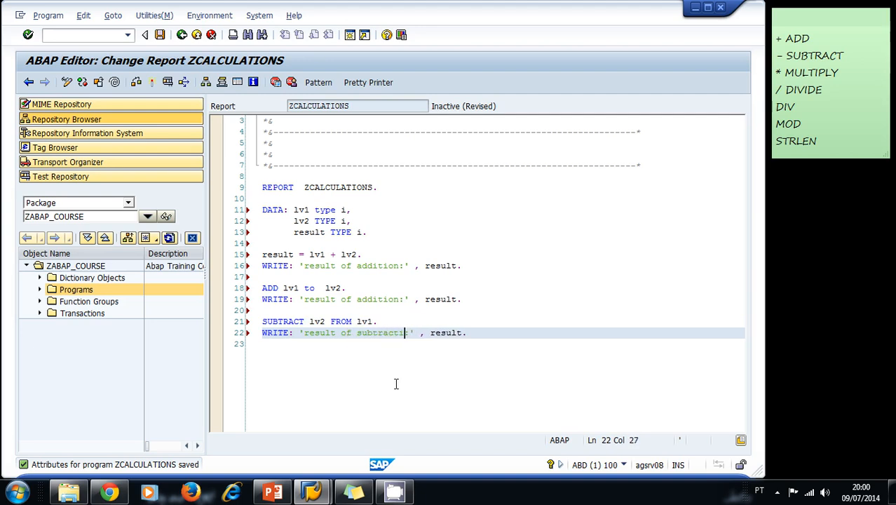
Step: Review the addition, ADD, output and SUBTRACT lines in turn
{"action": "left_click", "coordinate": [362, 253]}
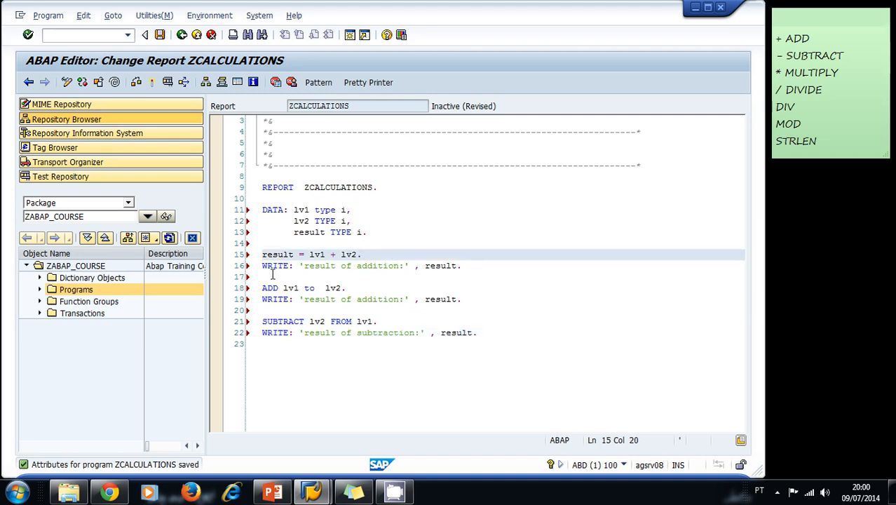
{"action": "left_click", "coordinate": [451, 267]}
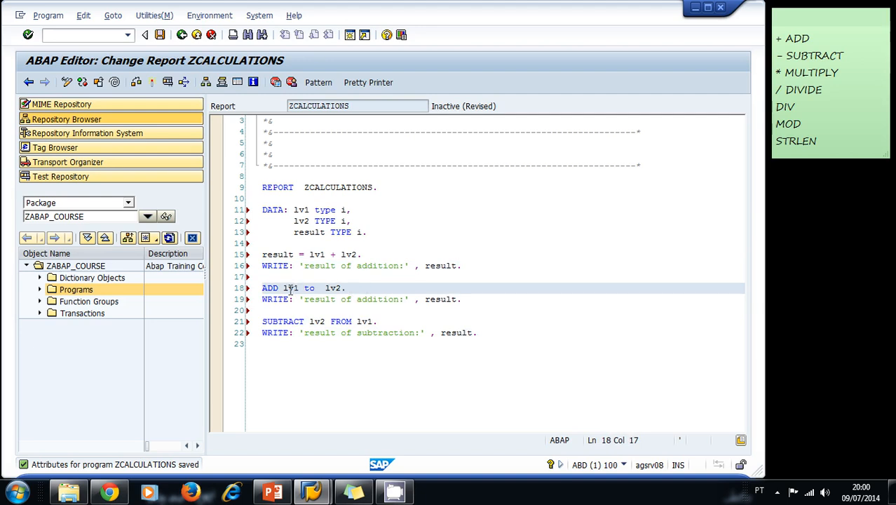
{"action": "left_click", "coordinate": [390, 298]}
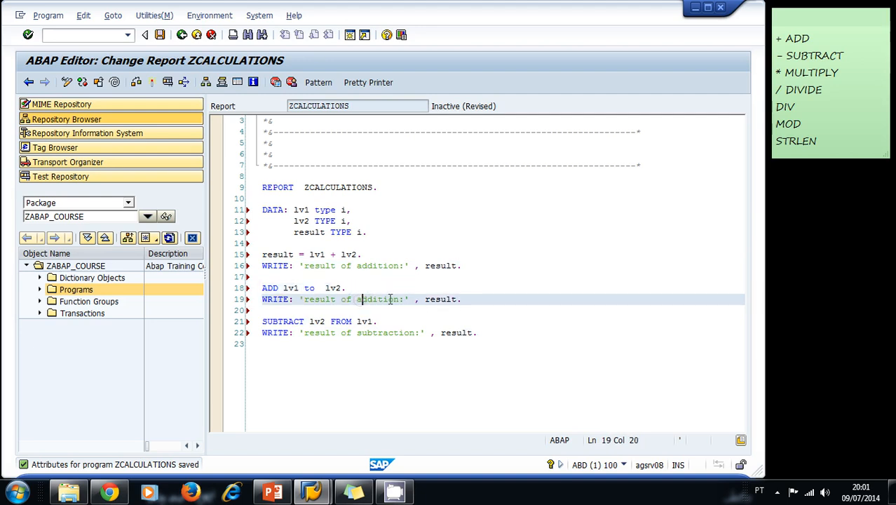
{"action": "left_click", "coordinate": [378, 321]}
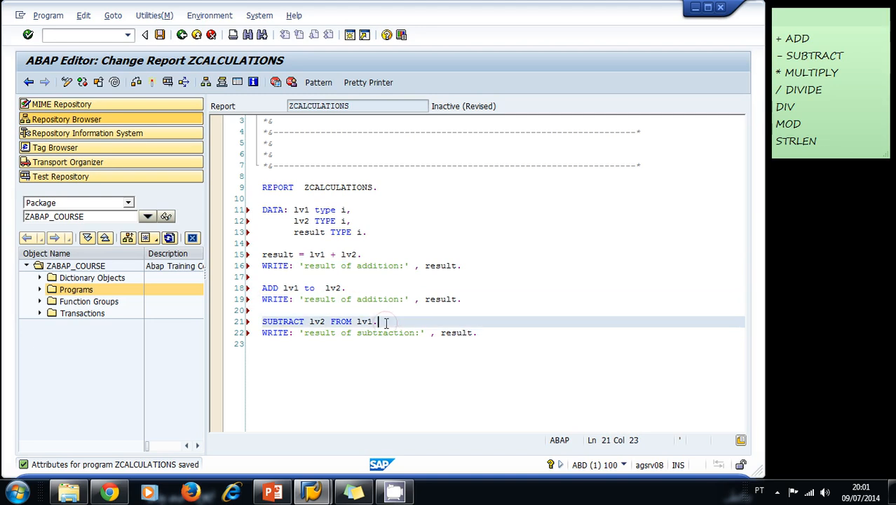
{"action": "mouse_move", "coordinate": [325, 322]}
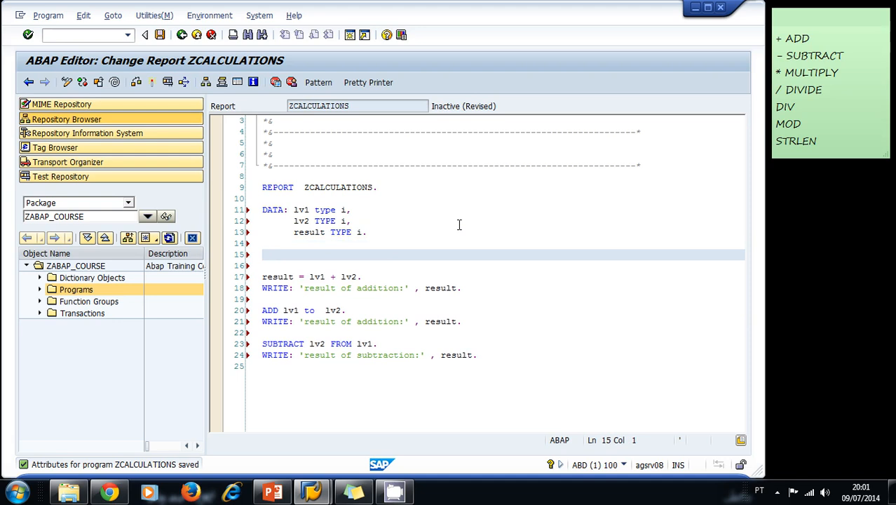
Step: Assign lv1 = 5. and lv2 = 10. on the empty line after the declarations
{"action": "left_click", "coordinate": [263, 254]}
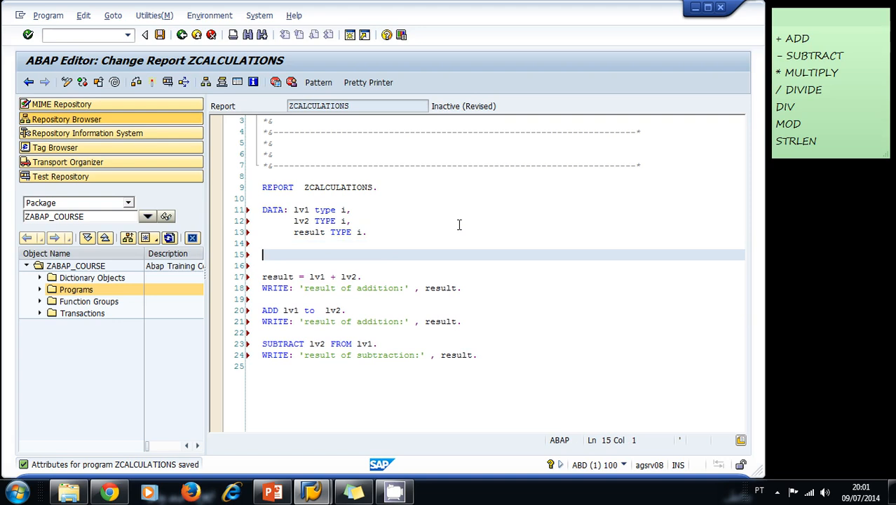
{"action": "type", "text": "lv"}
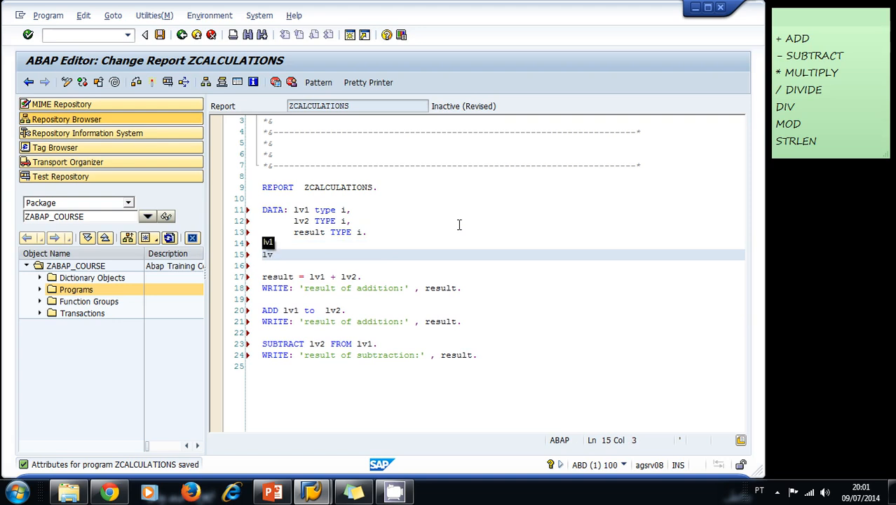
{"action": "type", "text": "lv1 ="}
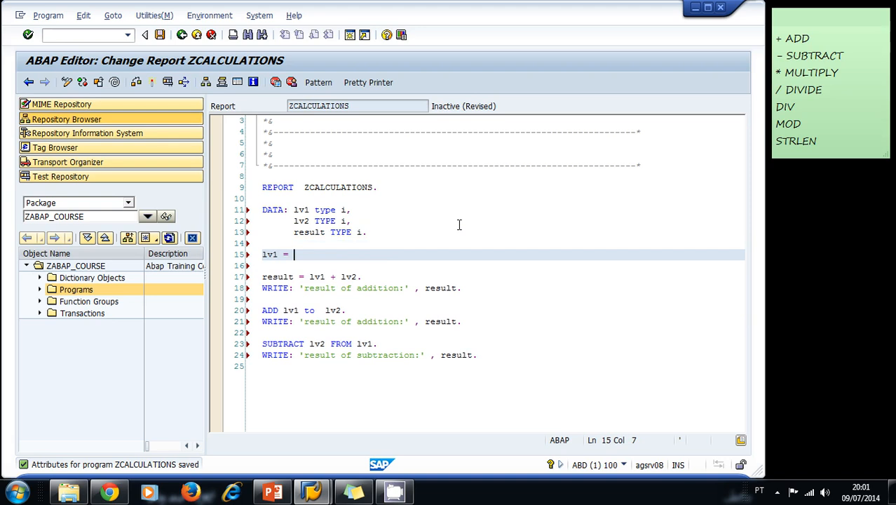
{"action": "type", "text": "5."}
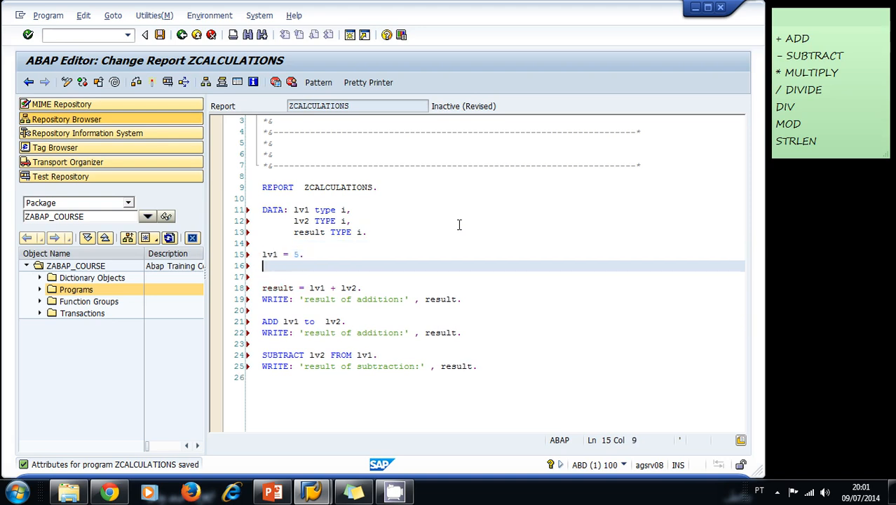
{"action": "type", "text": "lv2"}
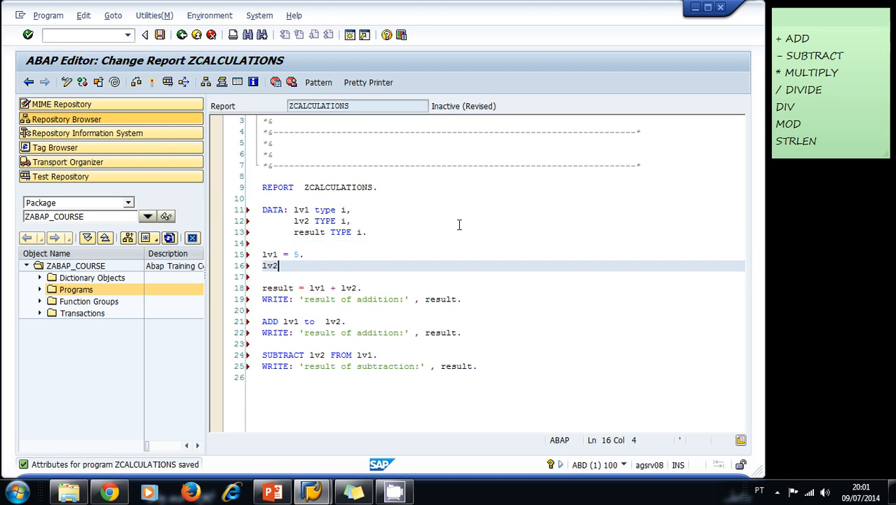
{"action": "type", "text": "= 10."}
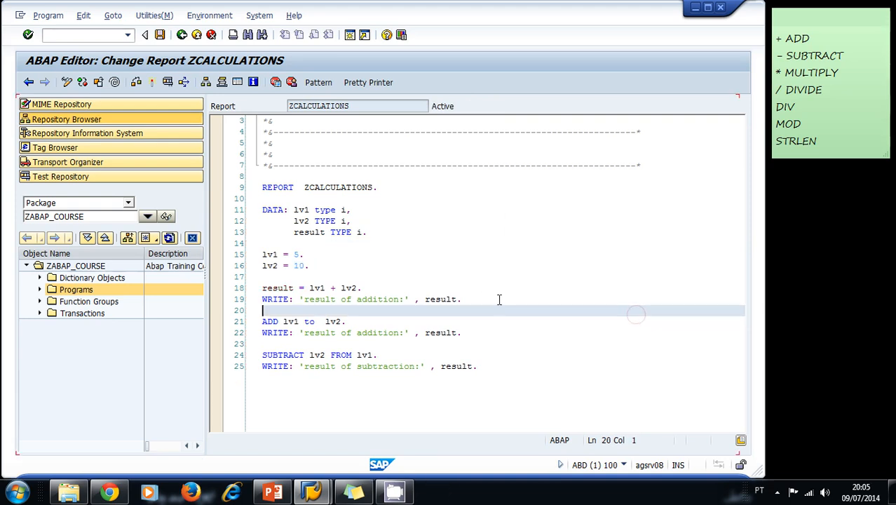
Step: Review the lv2 assignment and start a new line after the addition output
{"action": "left_click", "coordinate": [394, 265]}
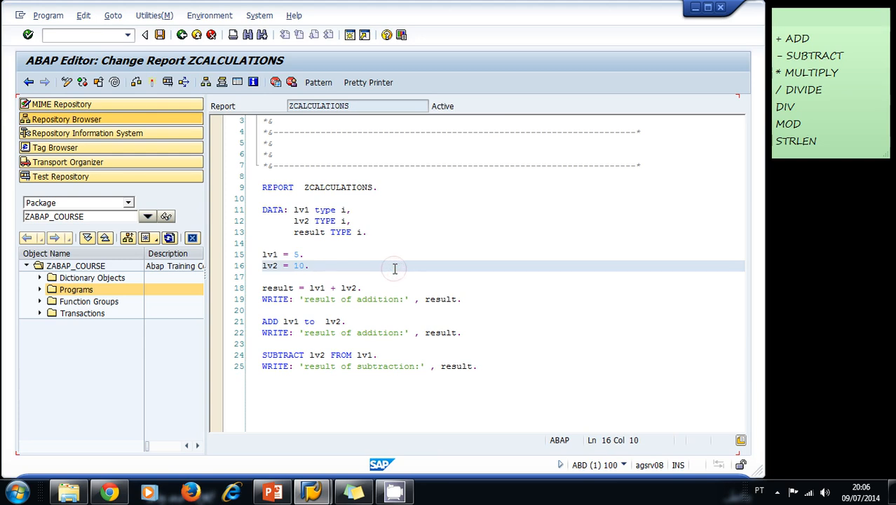
{"action": "mouse_move", "coordinate": [514, 274]}
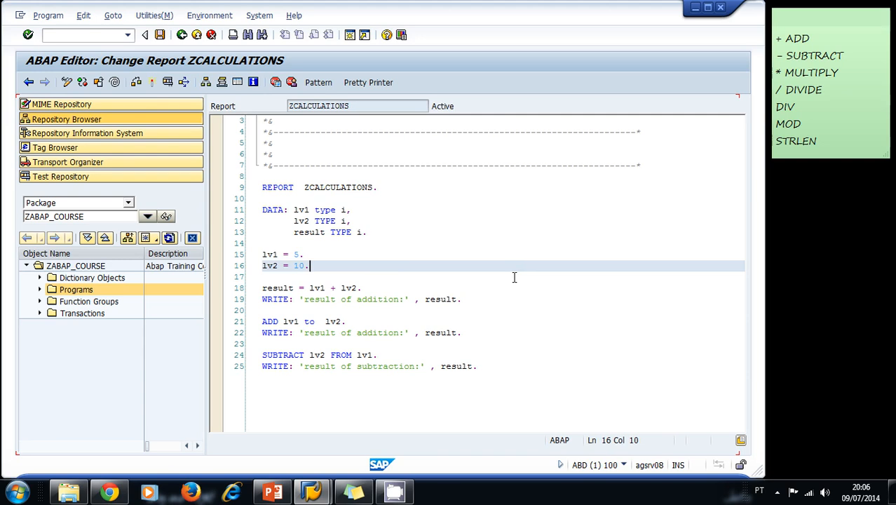
{"action": "left_click", "coordinate": [461, 264]}
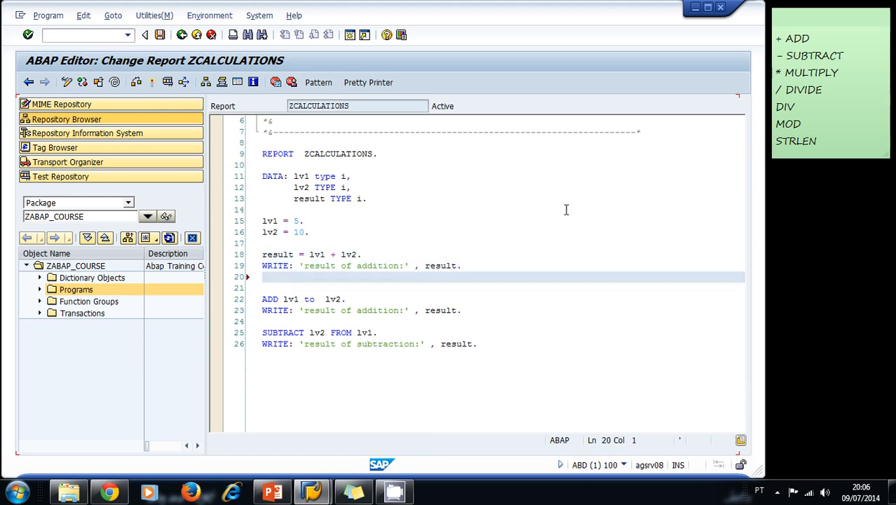
Step: Add CLEAR: lv1, lv2, result. after the addition's output, accepting code completion
{"action": "type", "text": "cl"}
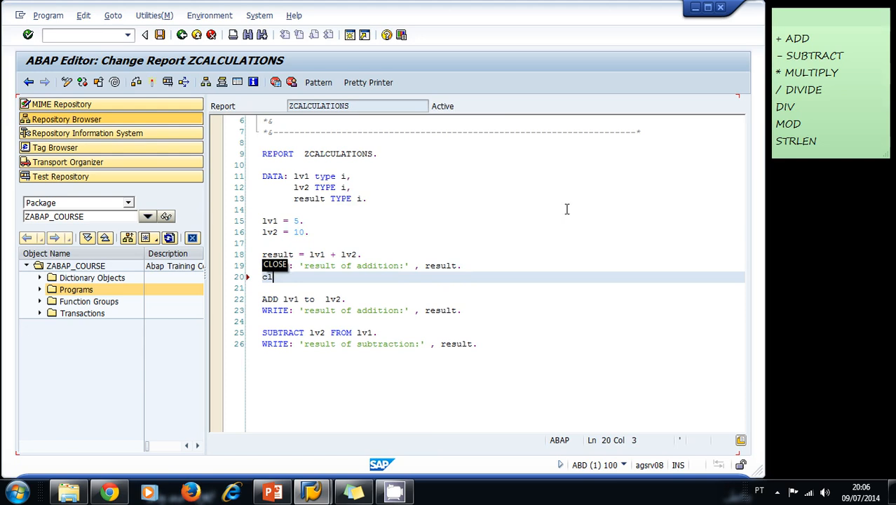
{"action": "type", "text": "CLEAR"}
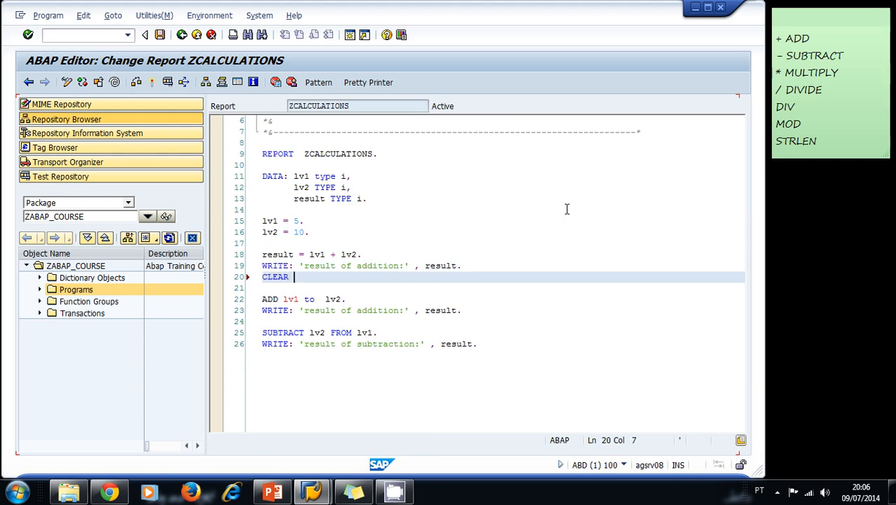
{"action": "key", "text": "BackSpace"}
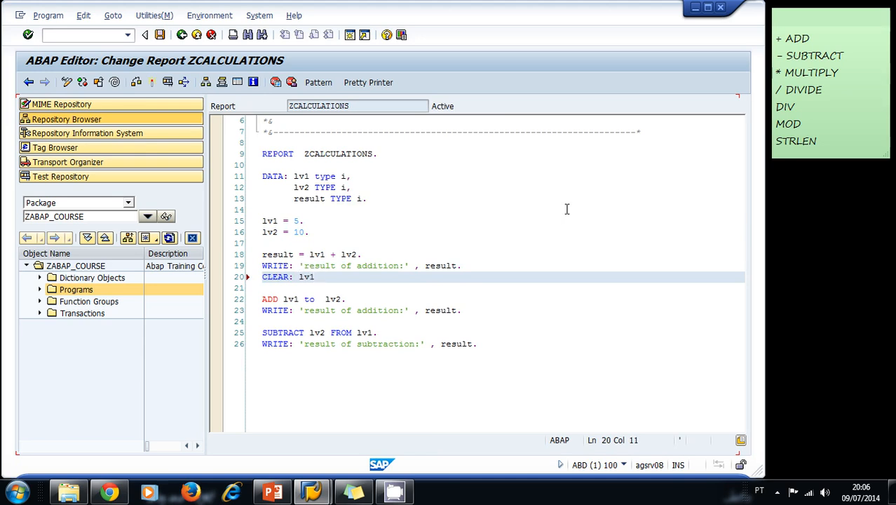
{"action": "type", "text": ", lv2"}
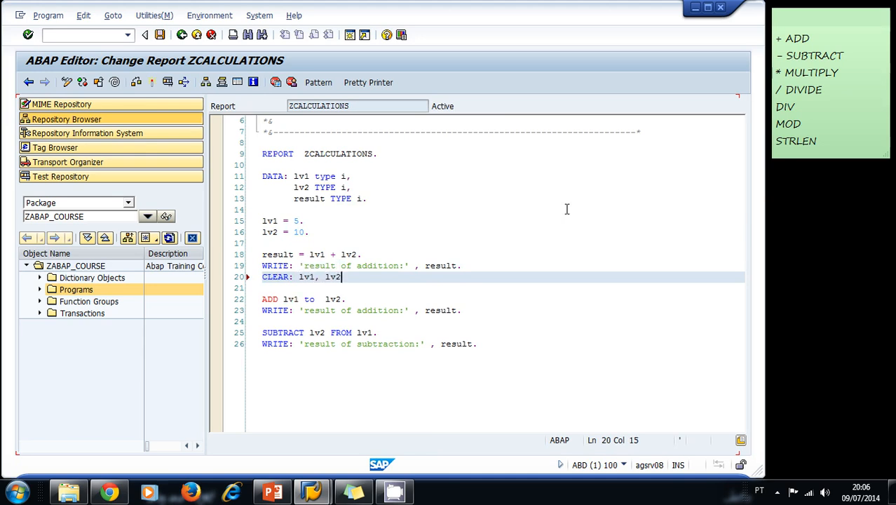
{"action": "type", "text": ", result."}
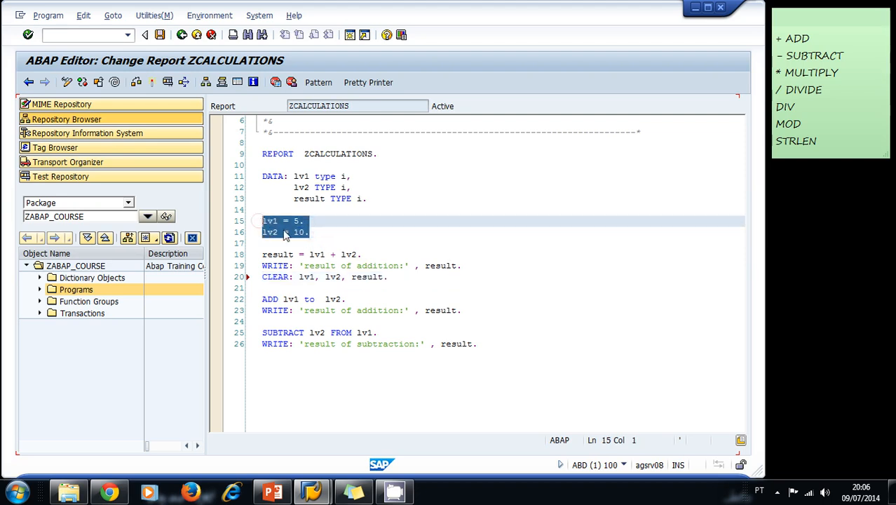
Step: Paste the lv1/lv2 assignments above ADD and change the values to 2 and 4
{"action": "left_click", "coordinate": [390, 276]}
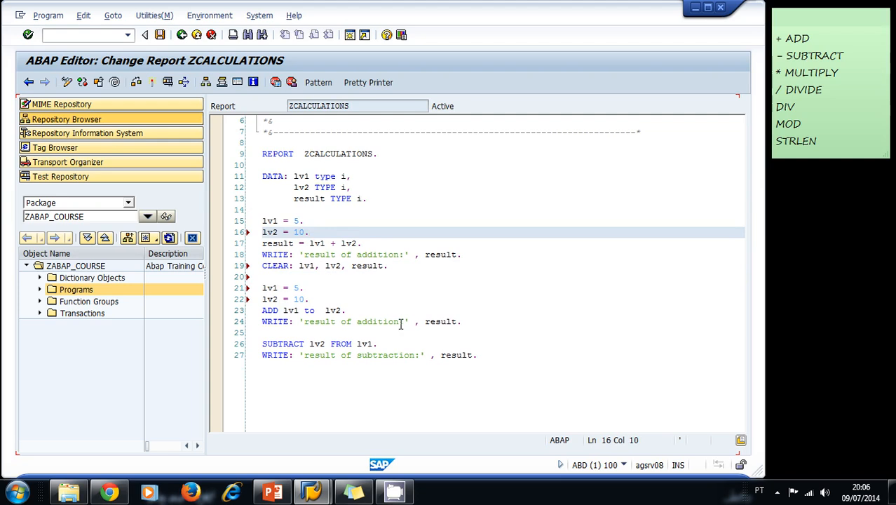
{"action": "left_click", "coordinate": [300, 287]}
{"action": "type", "text": "2"}
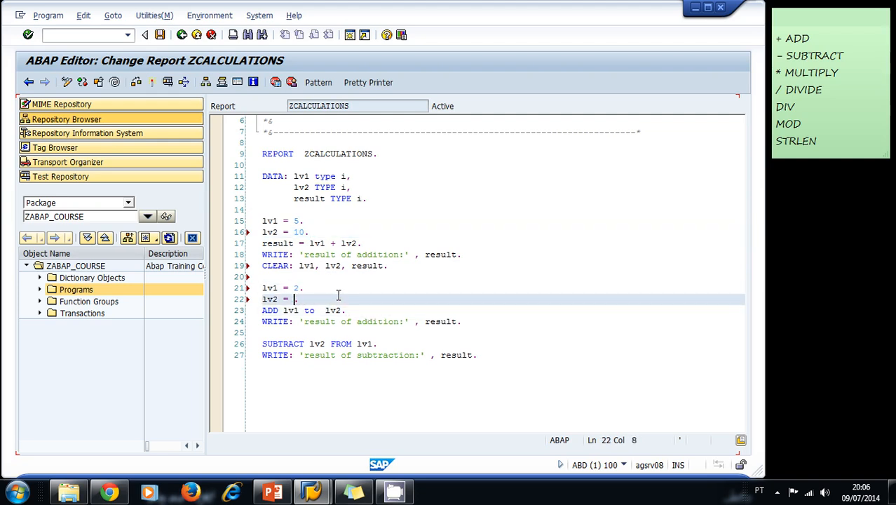
{"action": "type", "text": "4."}
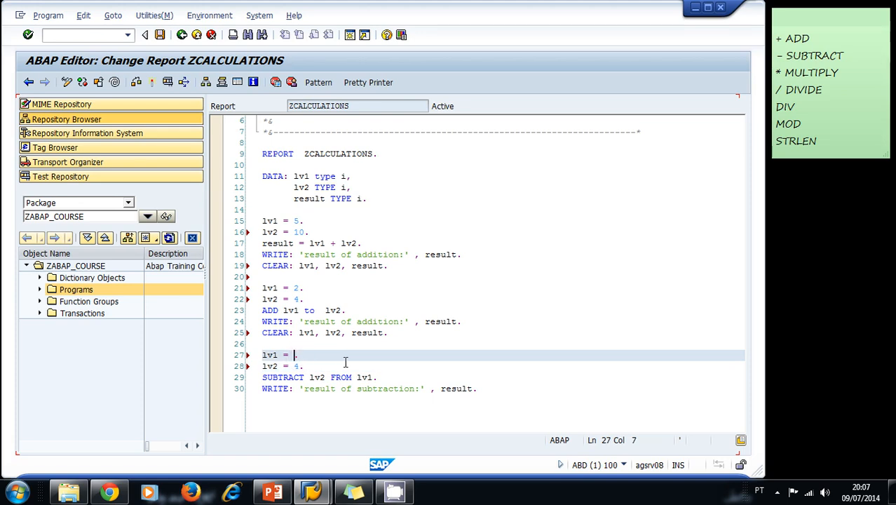
Step: Set lv1 = 20 and lv2 = 10 before the SUBTRACT statement
{"action": "type", "text": "20"}
{"action": "left_click", "coordinate": [502, 364]}
{"action": "type", "text": "10"}
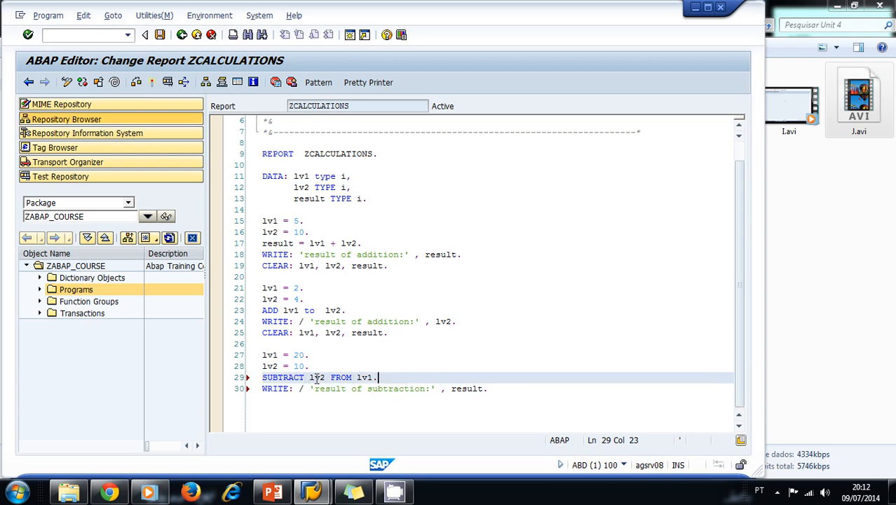
{"action": "double_click", "coordinate": [300, 365]}
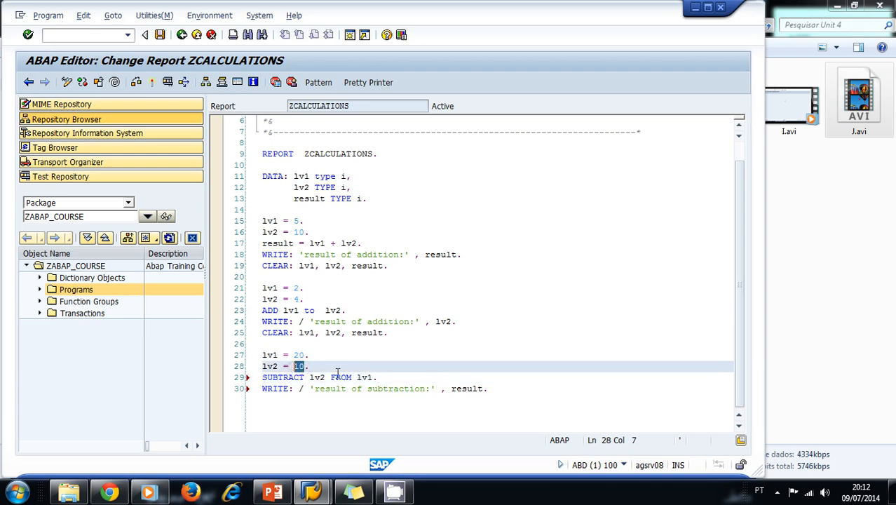
{"action": "double_click", "coordinate": [365, 377]}
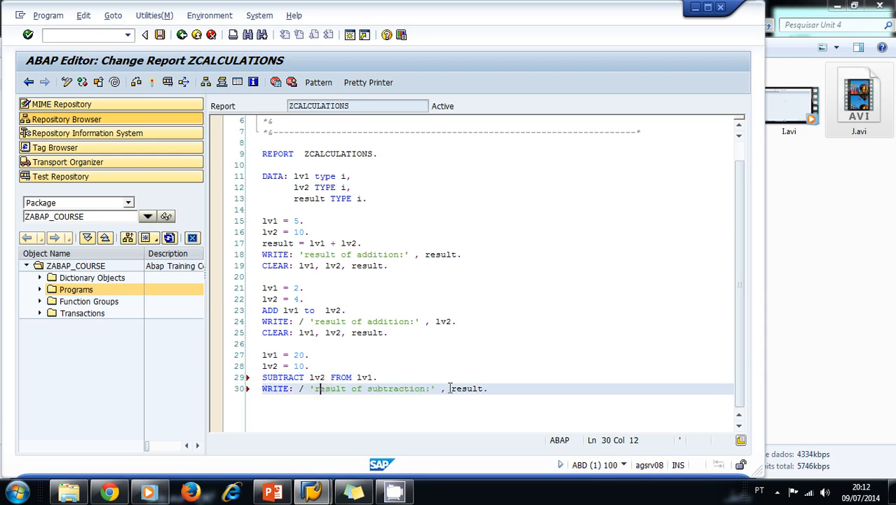
Step: Make the subtraction output write lv1 on a new line and end it with a period
{"action": "double_click", "coordinate": [467, 388]}
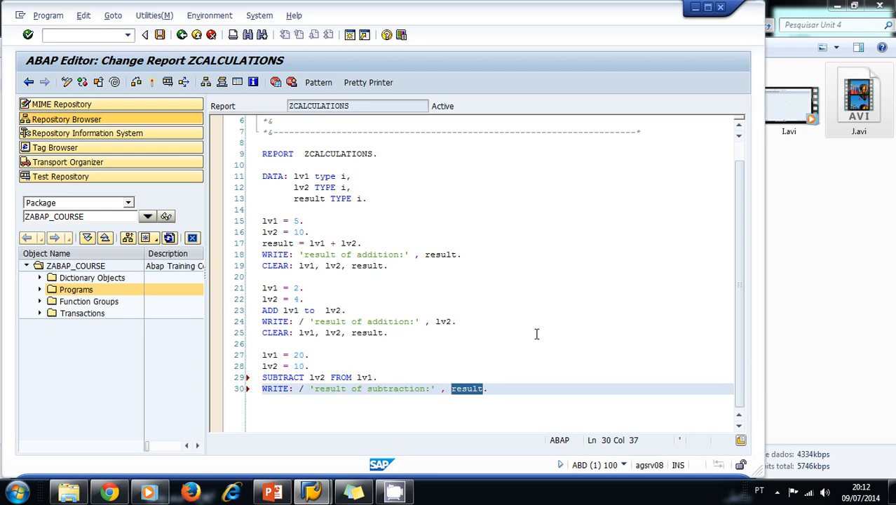
{"action": "type", "text": "lv1"}
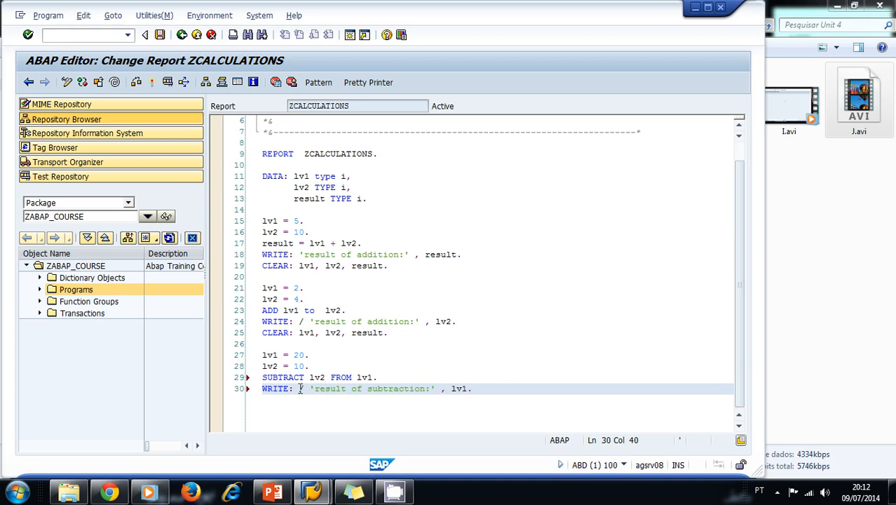
{"action": "double_click", "coordinate": [317, 377]}
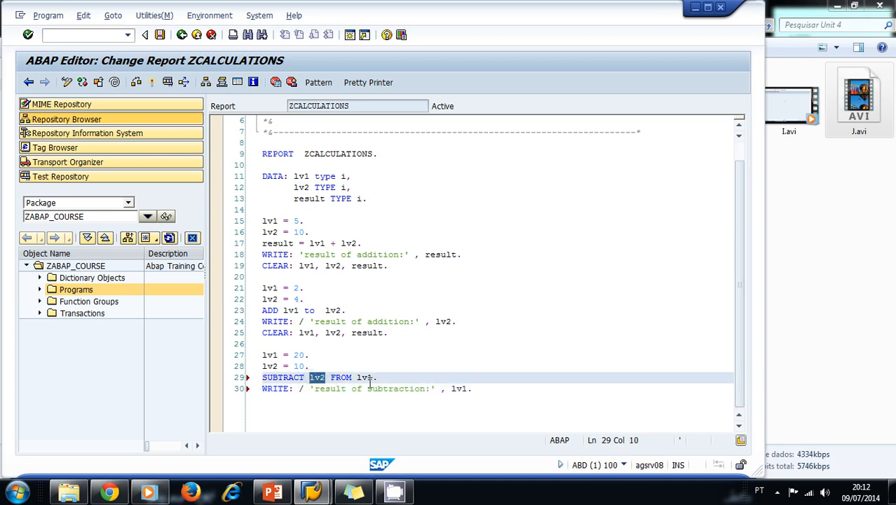
{"action": "double_click", "coordinate": [365, 377]}
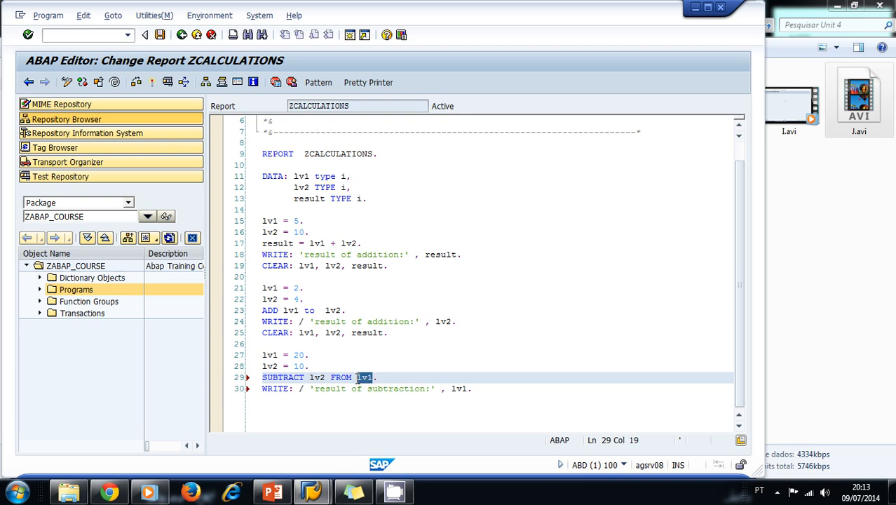
{"action": "mouse_move", "coordinate": [384, 384]}
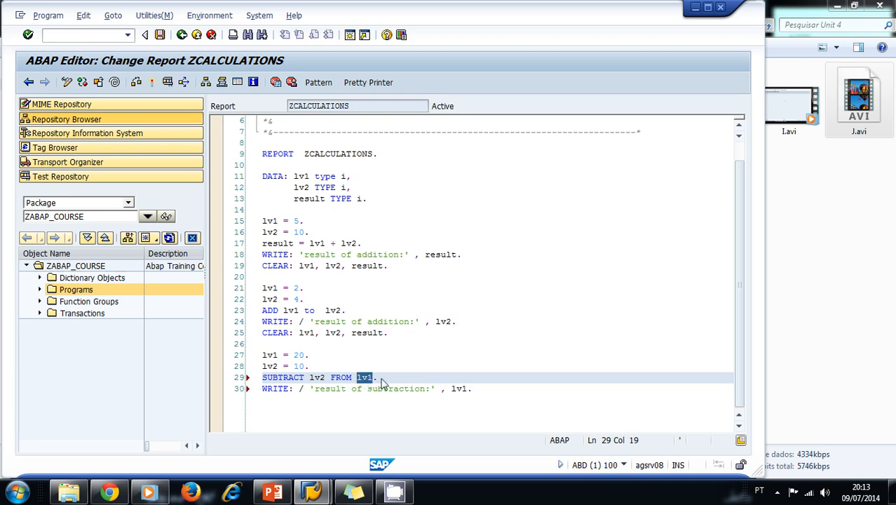
{"action": "left_click", "coordinate": [469, 388]}
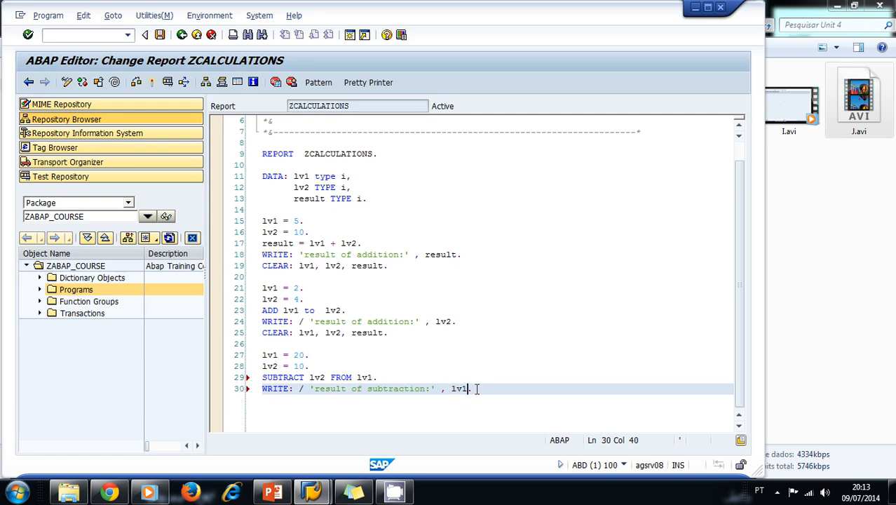
{"action": "type", "text": "."}
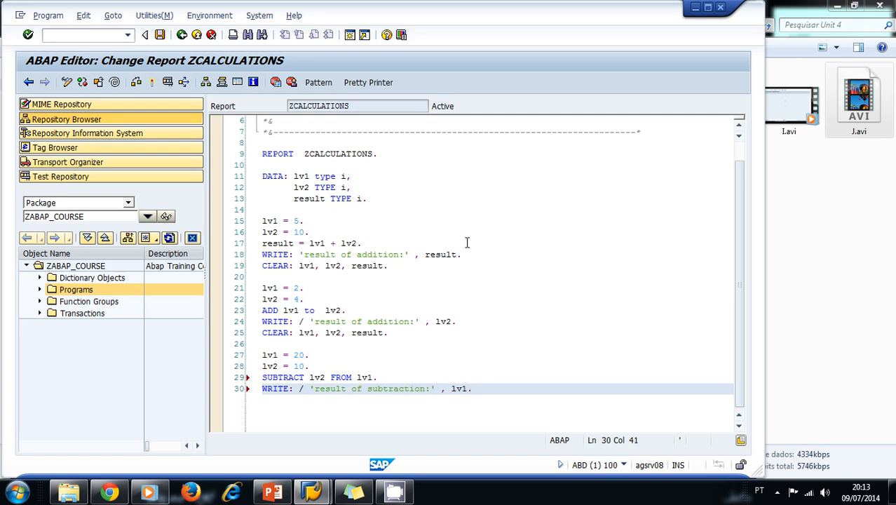
Step: Check the ends of the addition, ADD and subtraction output statements
{"action": "left_click", "coordinate": [463, 254]}
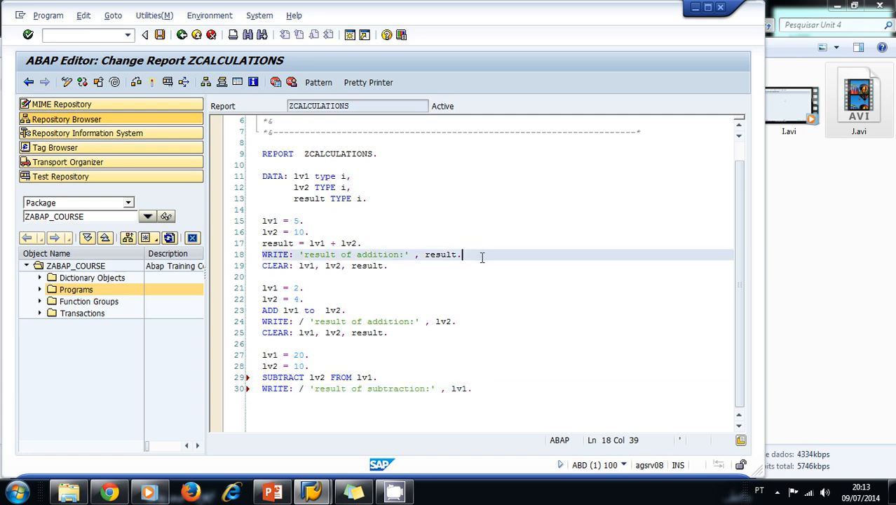
{"action": "left_click", "coordinate": [455, 321]}
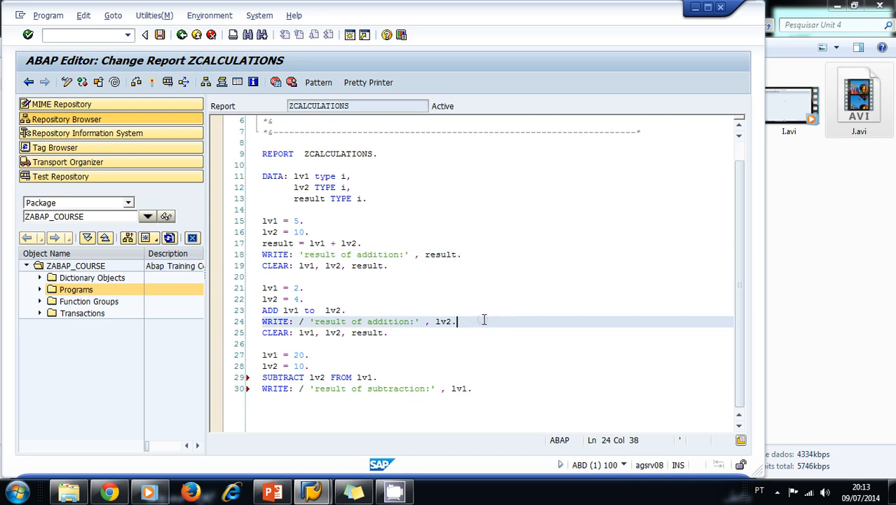
{"action": "left_click", "coordinate": [474, 388]}
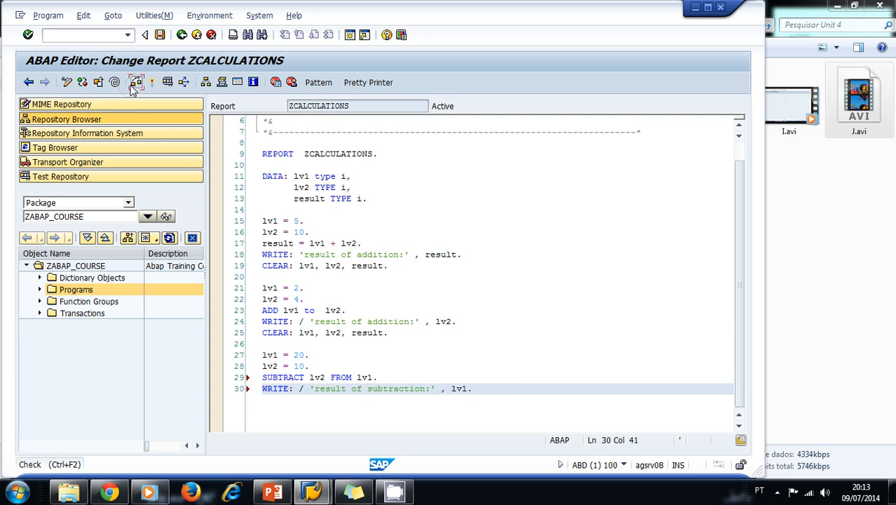
Step: Return from the report output to the ZCALCULATIONS source and check it for errors
{"action": "left_click", "coordinate": [136, 81]}
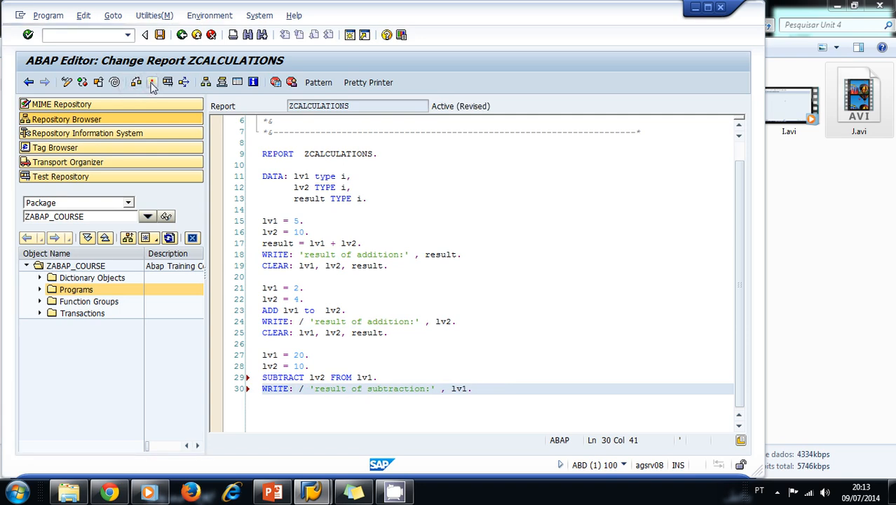
{"action": "left_click", "coordinate": [152, 81]}
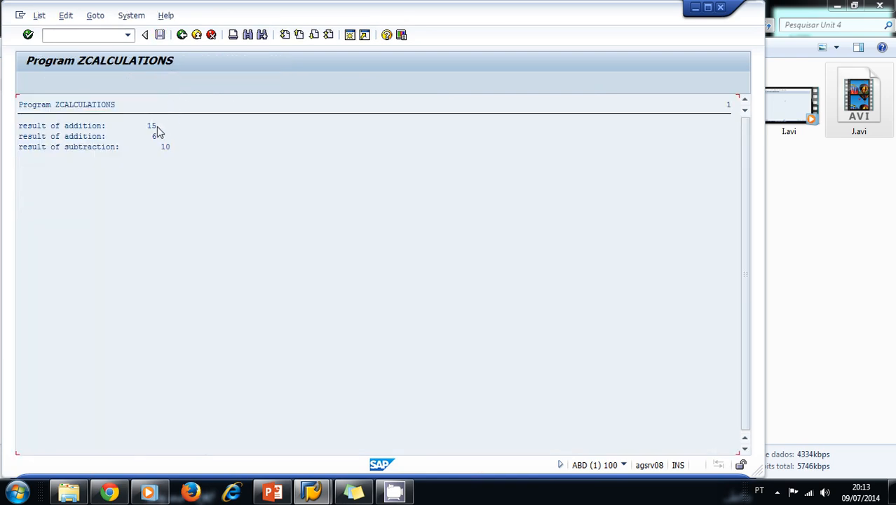
{"action": "mouse_move", "coordinate": [181, 152]}
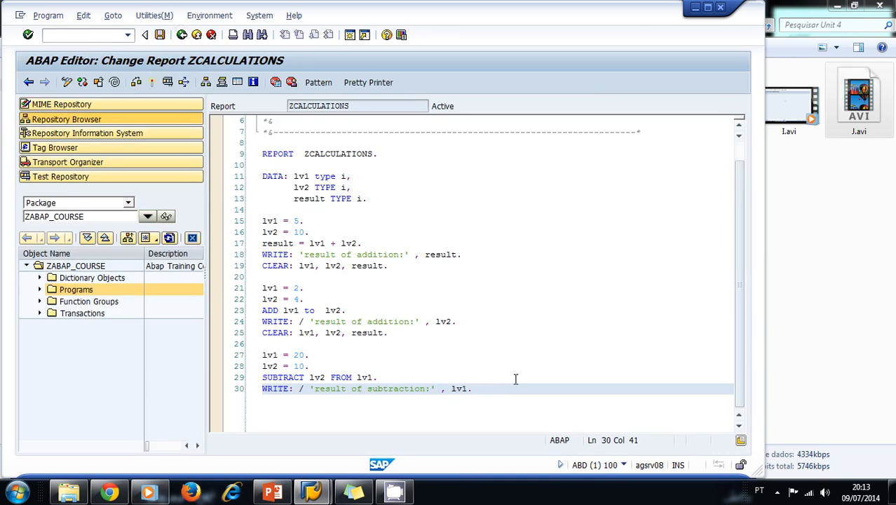
Step: Add a multiplication block with lv1 = 30, lv2 = 10 and MULTIPLY lv1 by lv2
{"action": "key", "text": "Enter"}
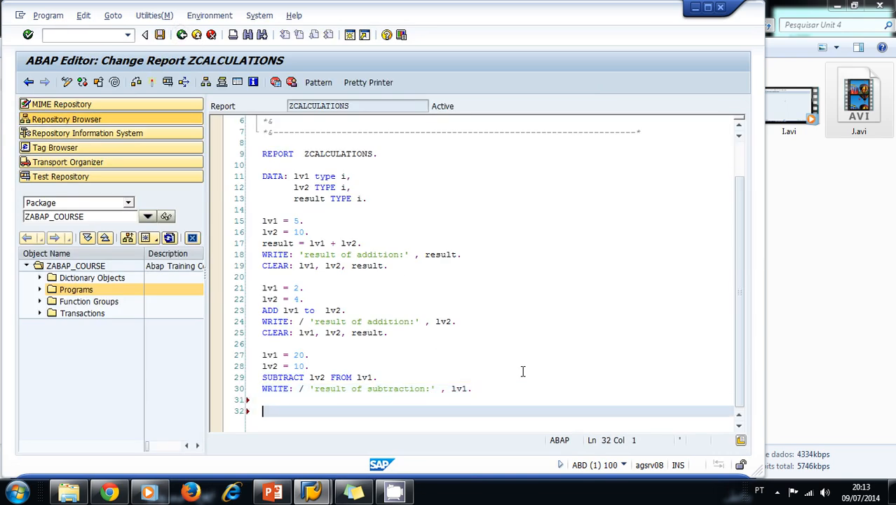
{"action": "mouse_move", "coordinate": [393, 359]}
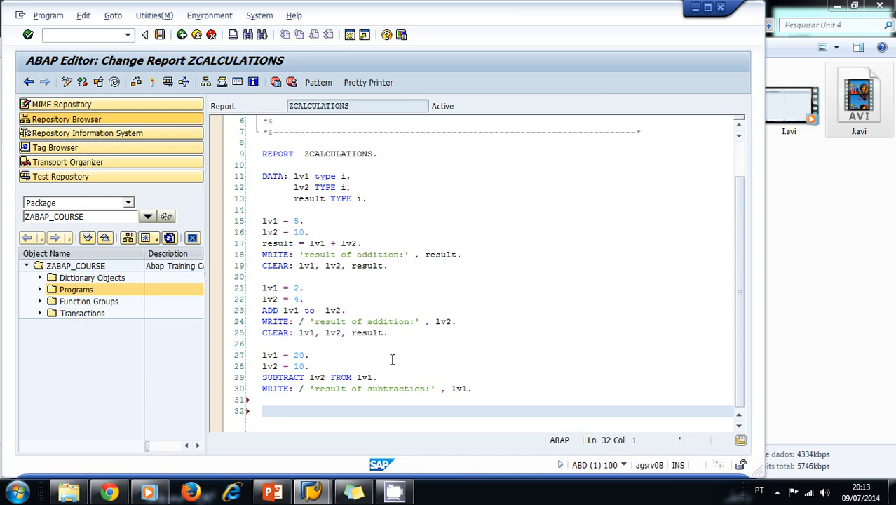
{"action": "mouse_move", "coordinate": [331, 359]}
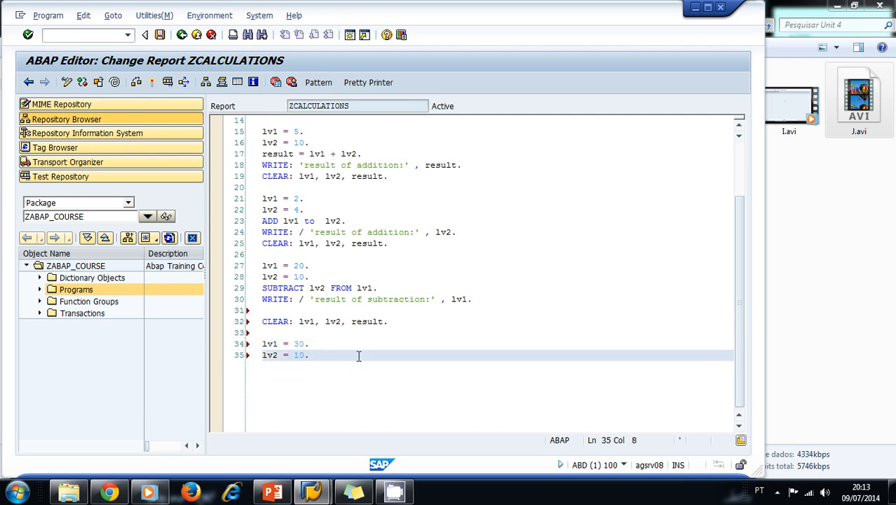
{"action": "key", "text": "Return"}
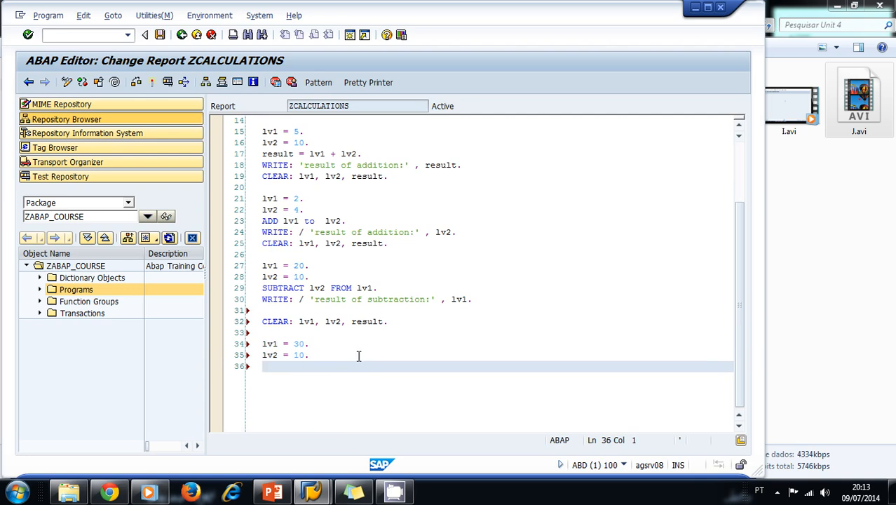
{"action": "type", "text": "MULTIPLY"}
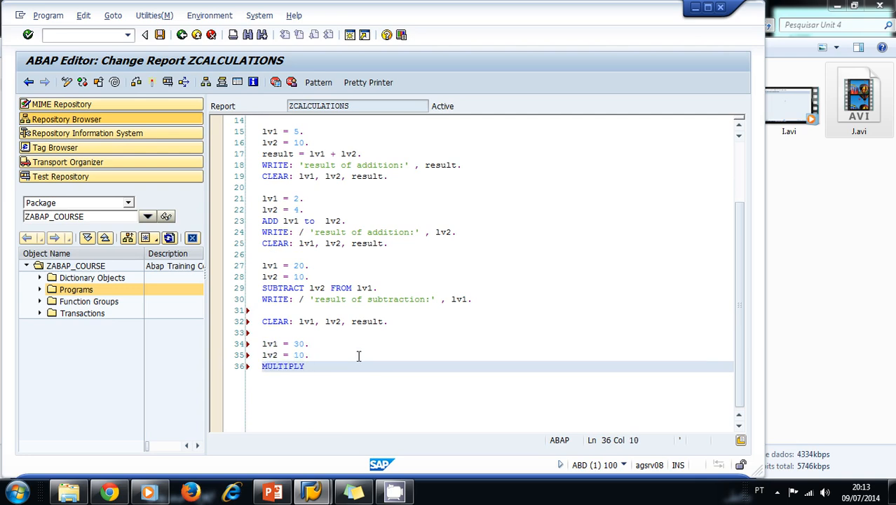
{"action": "type", "text": "lv1"}
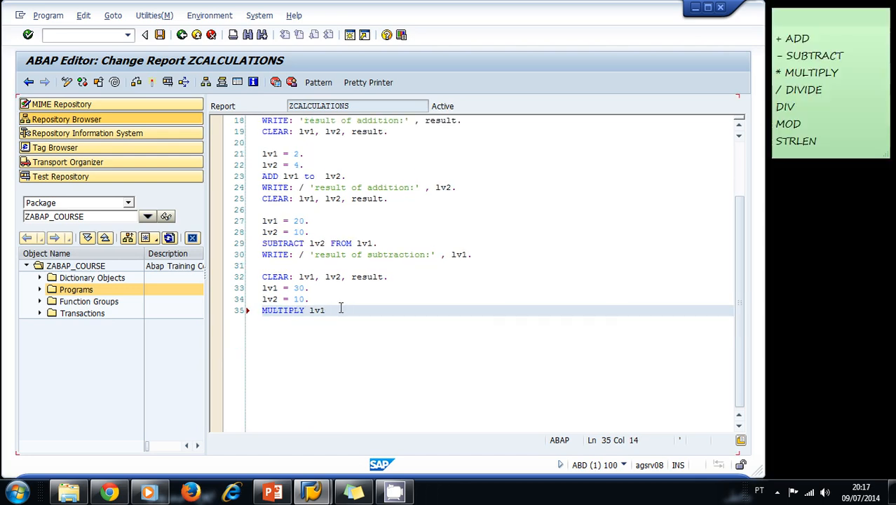
{"action": "type", "text": "by"}
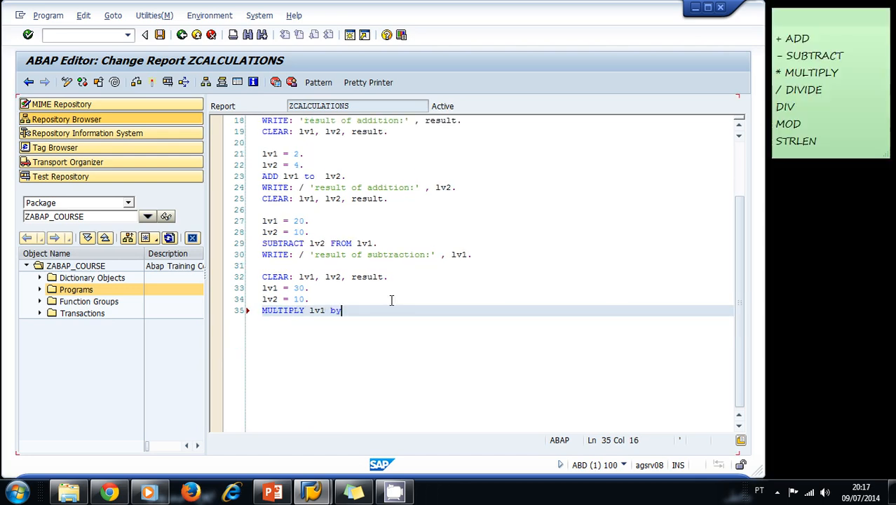
{"action": "type", "text": "lv"}
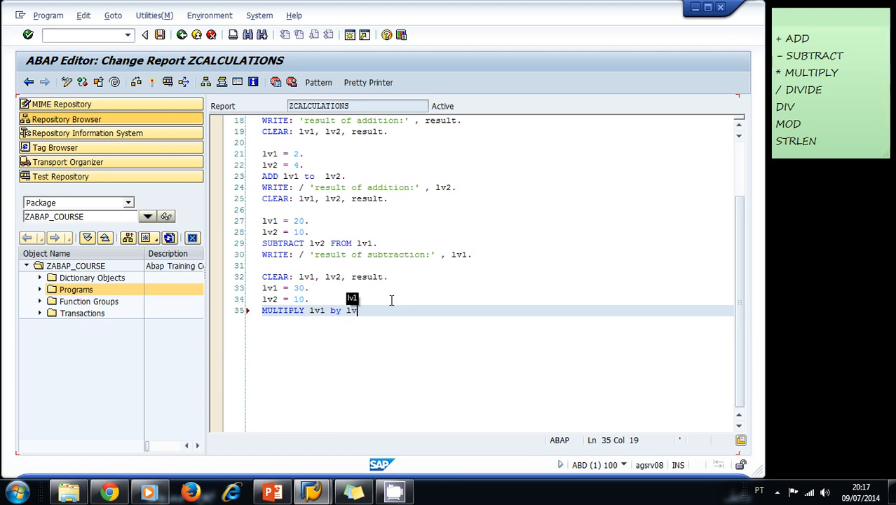
{"action": "type", "text": "2."}
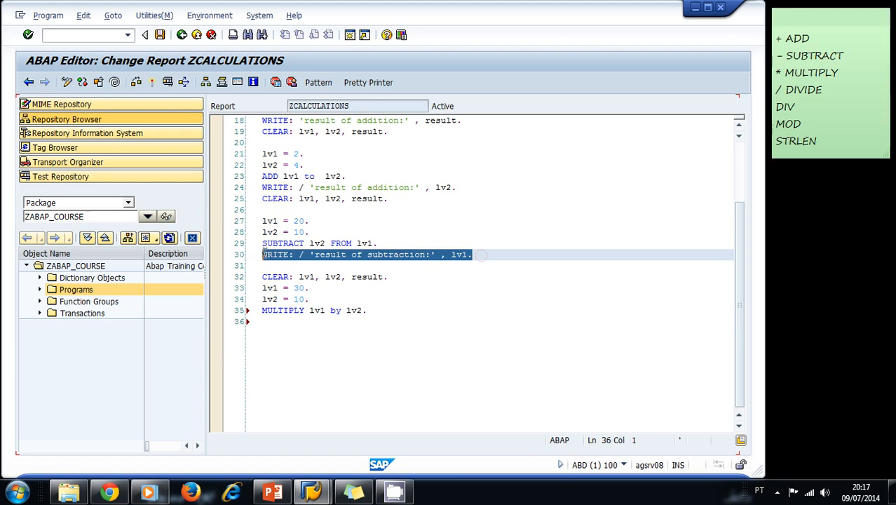
Step: Add the output line WRITE: / 'result of multiplication:' , lv1
{"action": "left_click", "coordinate": [331, 321]}
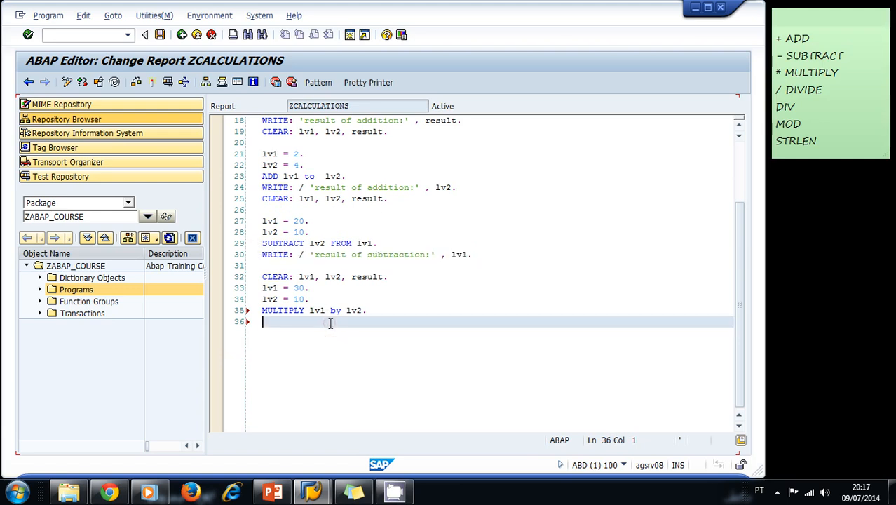
{"action": "type", "text": "WRITE: / 'result of subtraction:' , lv1."}
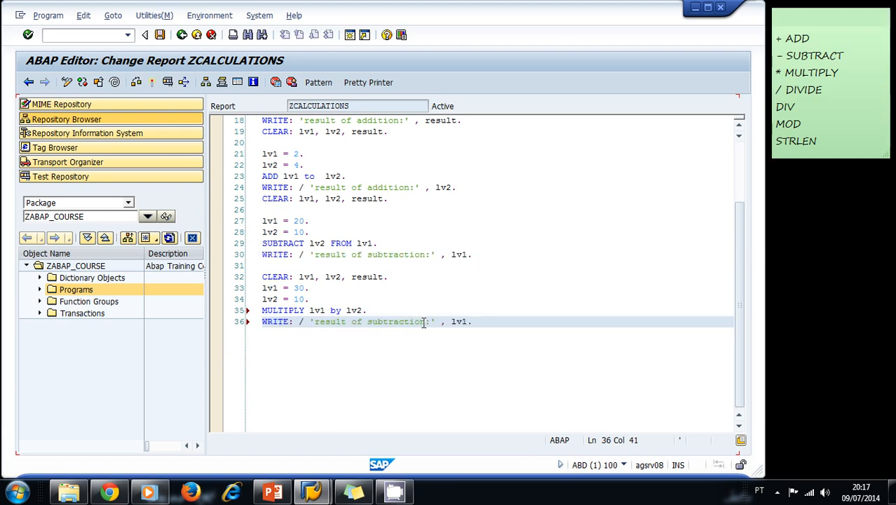
{"action": "double_click", "coordinate": [395, 321]}
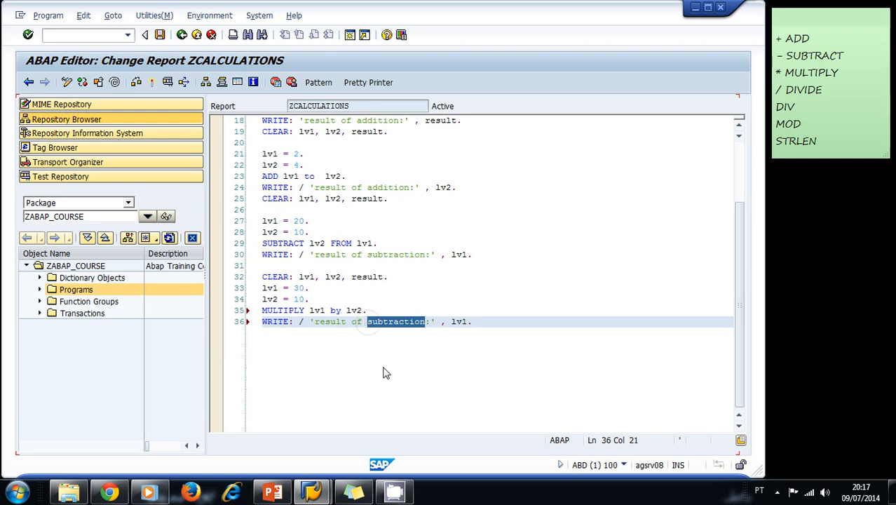
{"action": "type", "text": "multiplication"}
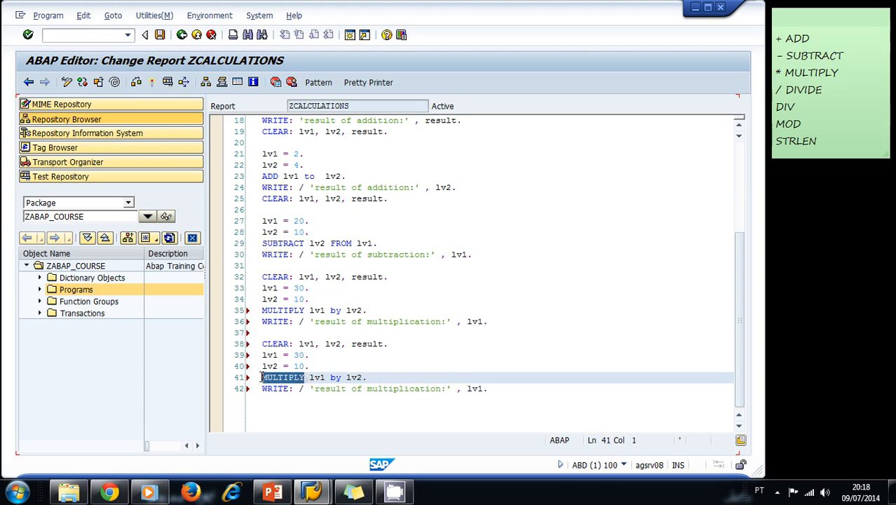
Step: Turn the copied block into a division block using DIVIDE lv1 by lv2
{"action": "type", "text": "DIVIDE"}
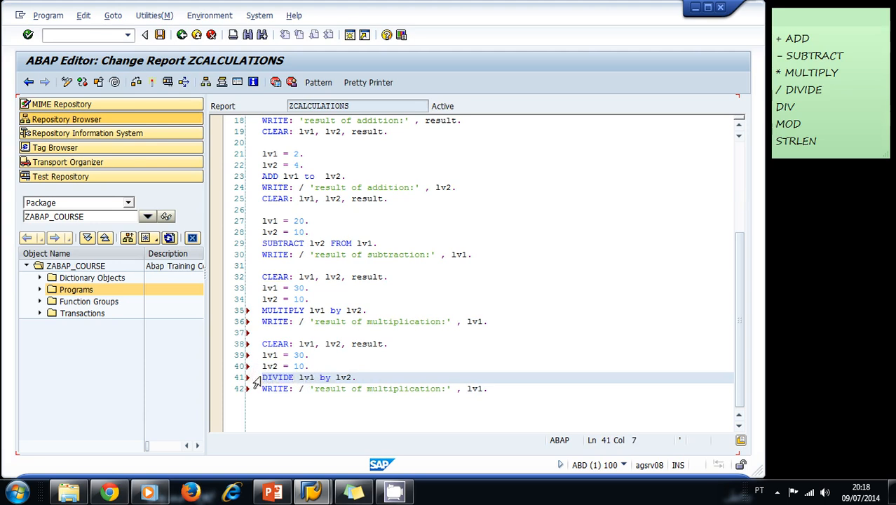
{"action": "left_click", "coordinate": [343, 355]}
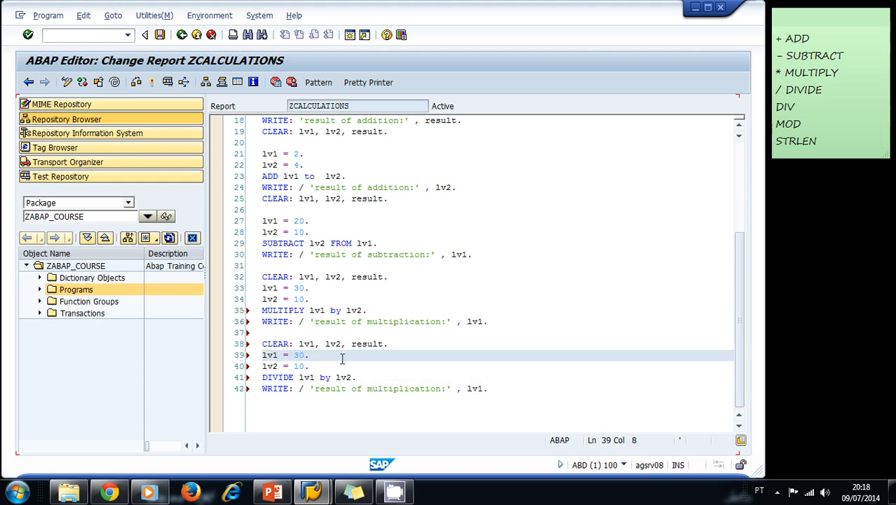
{"action": "left_click", "coordinate": [367, 377]}
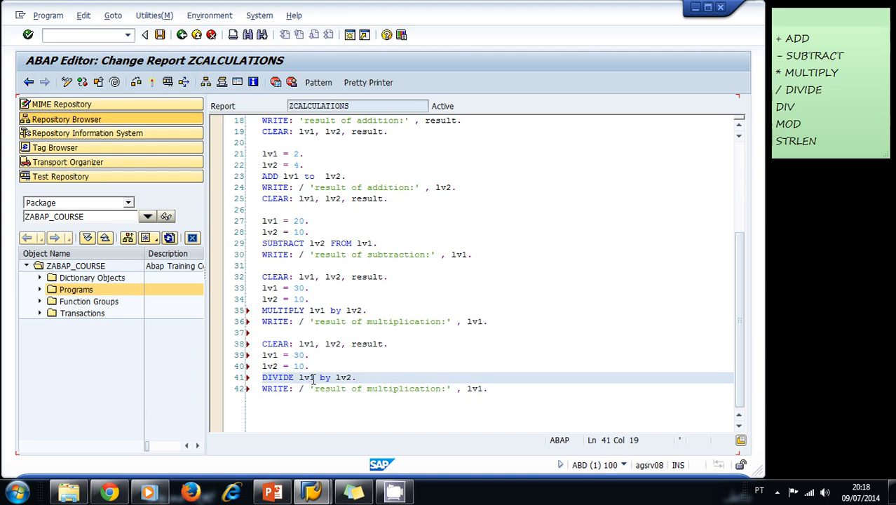
{"action": "left_click", "coordinate": [353, 377]}
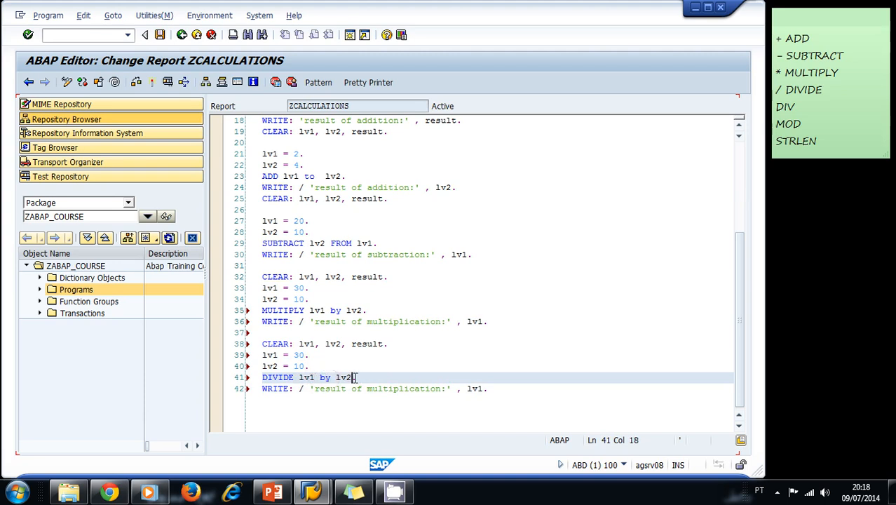
Step: Change its output line to 'result of division:' and save the report
{"action": "double_click", "coordinate": [401, 389]}
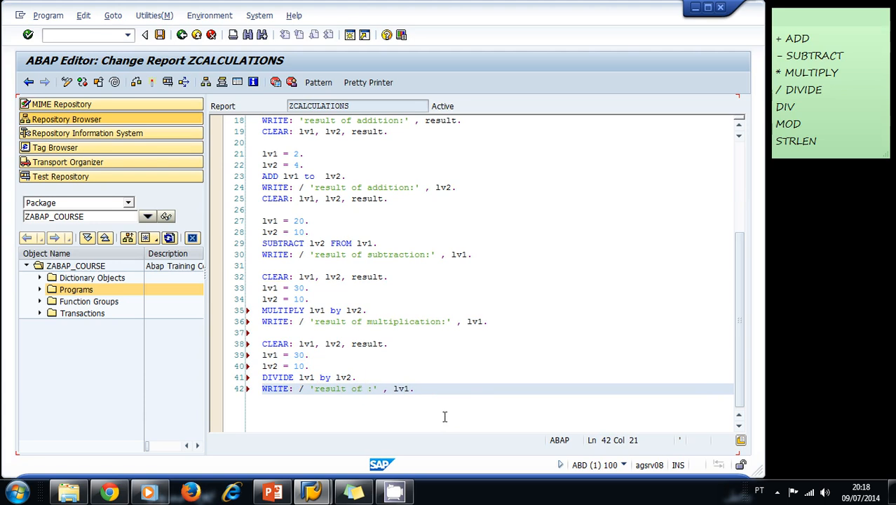
{"action": "type", "text": "division"}
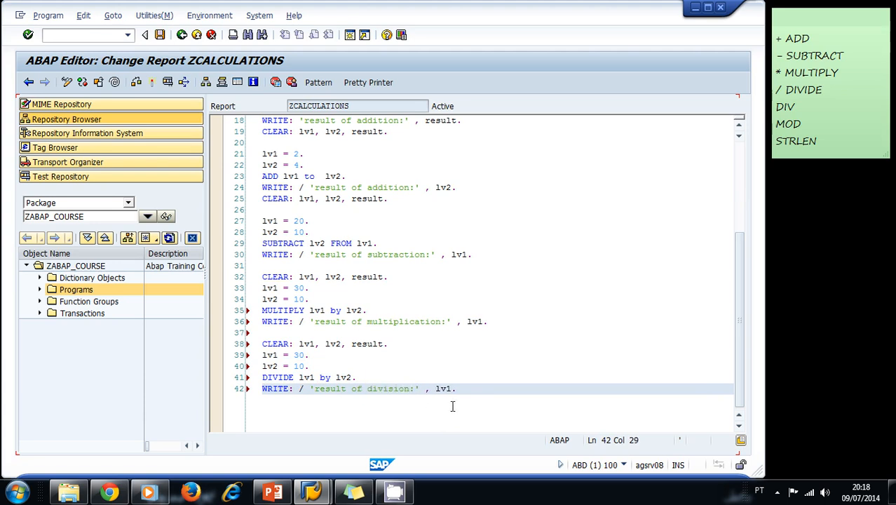
{"action": "left_click", "coordinate": [510, 321]}
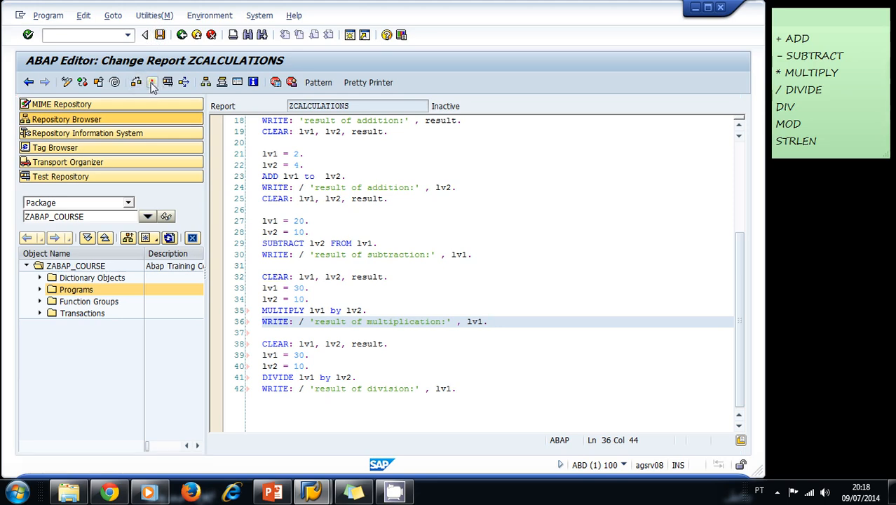
Step: Activate ZCALCULATIONS with all four arithmetic blocks and run it with F8
{"action": "left_click", "coordinate": [152, 82]}
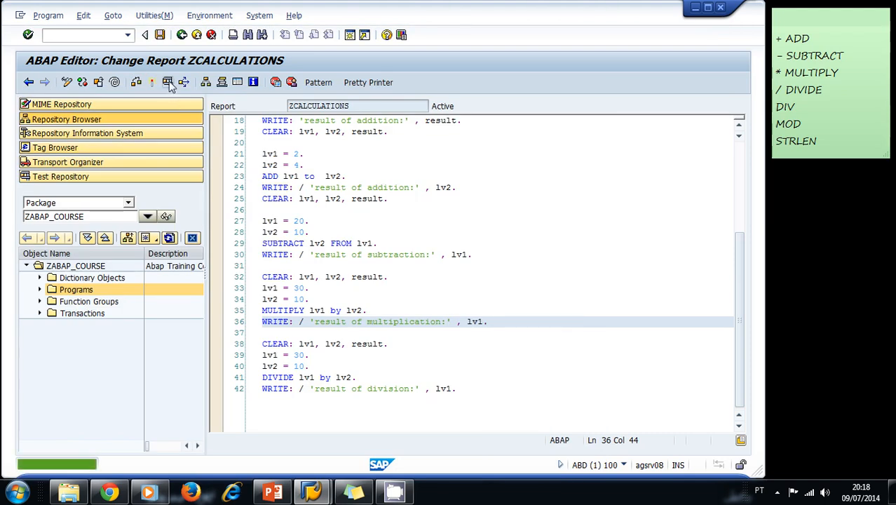
{"action": "key", "text": "F8"}
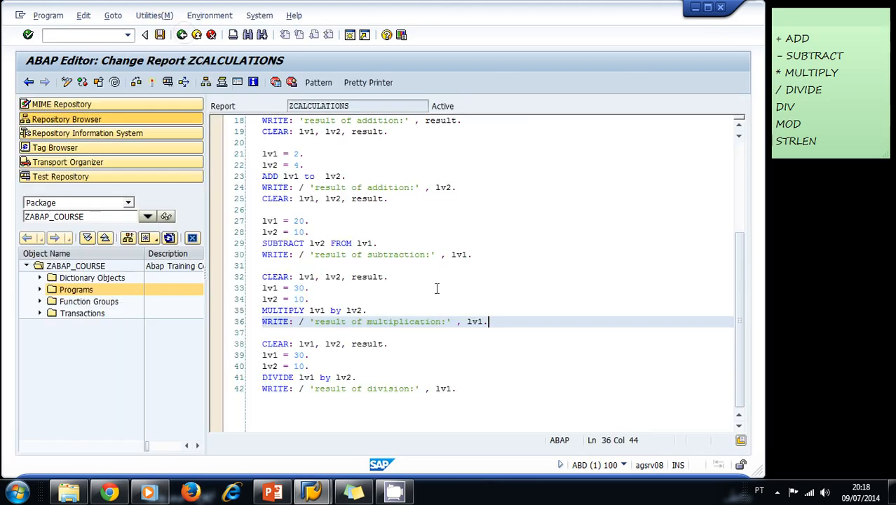
{"action": "scroll", "scroll_direction": "up", "scroll_amount": 3}
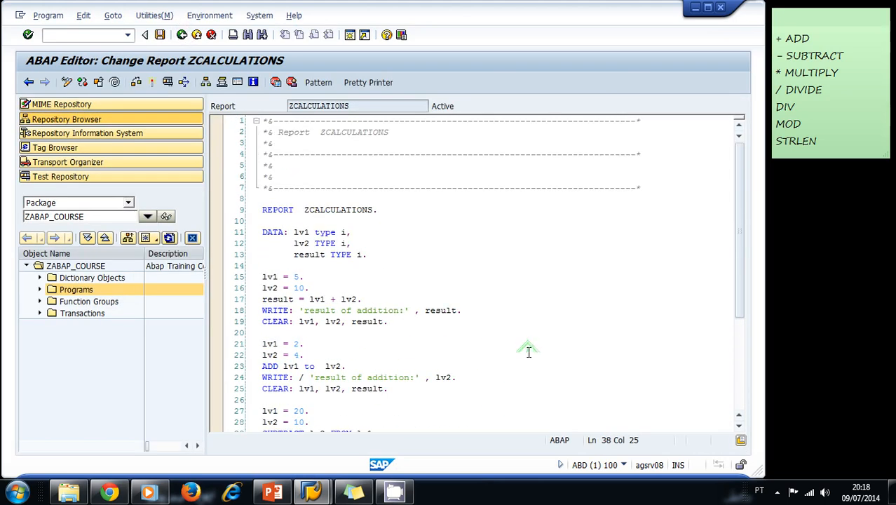
{"action": "scroll", "scroll_direction": "down", "scroll_amount": 3}
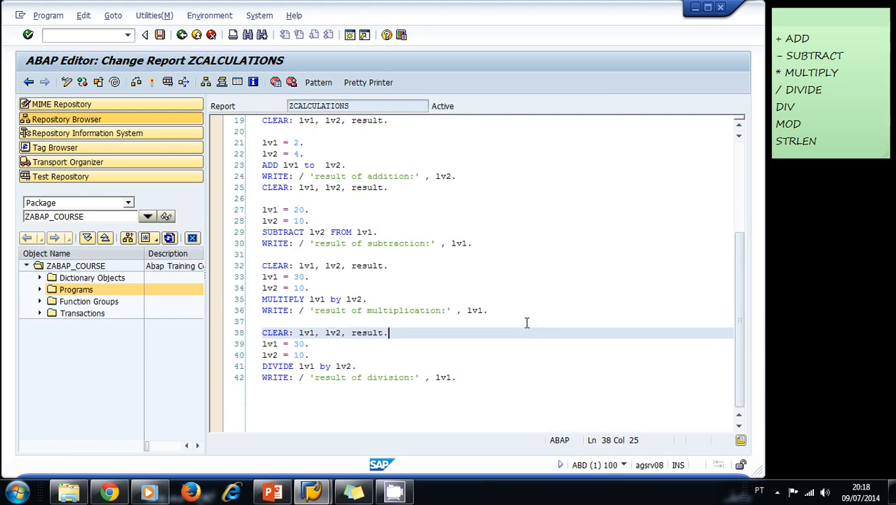